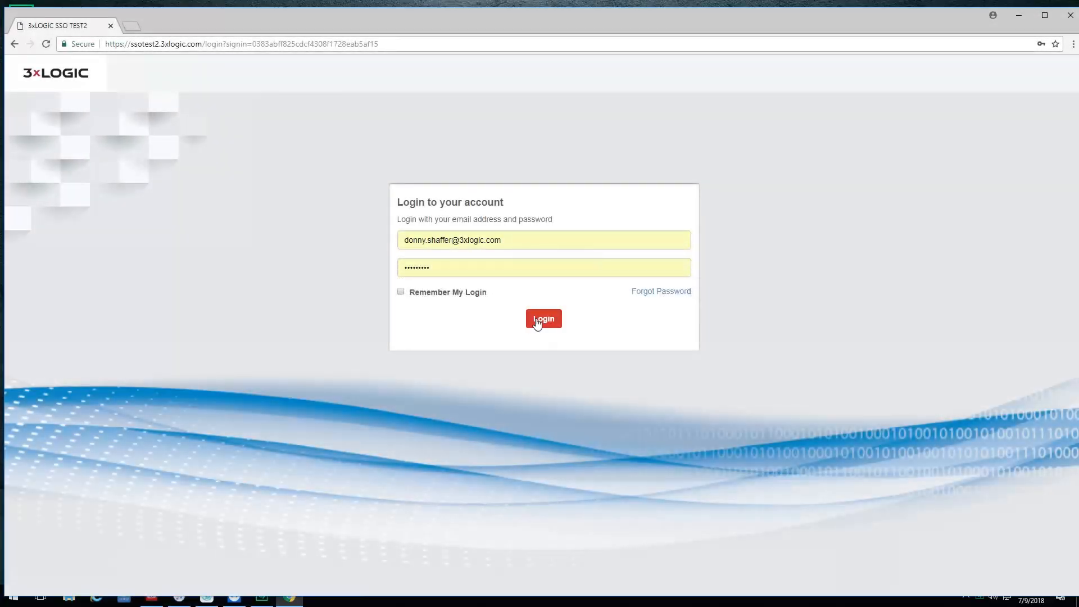
Step: Log in to Intelli-M Access through the 3xLOGIC sign-in page
left_click(544, 319)
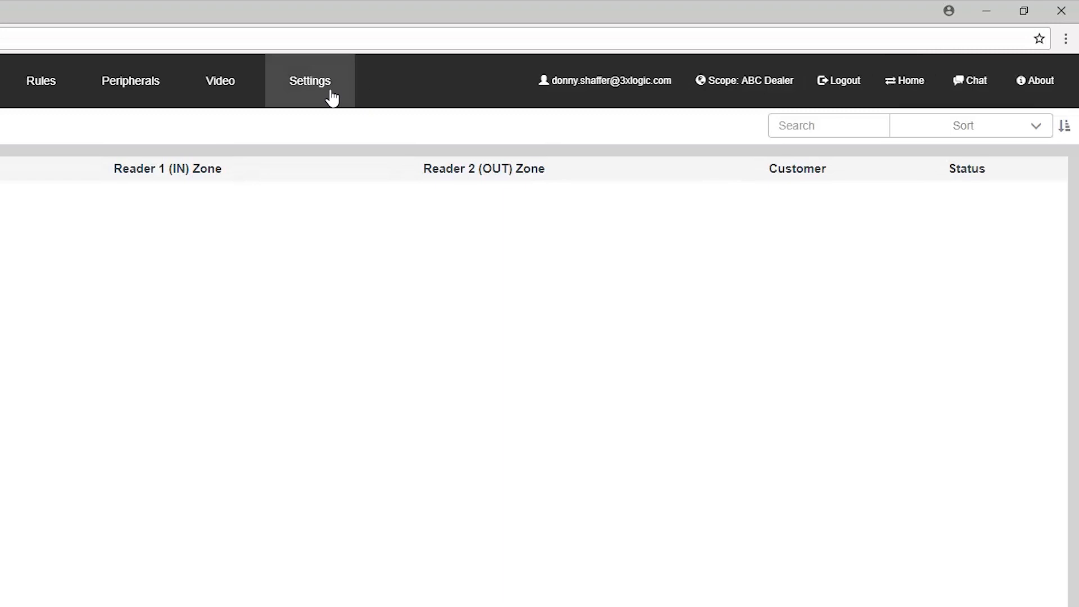
Step: Go to Settings, switch to the Customer view and select the ABC Dealer card
left_click(309, 80)
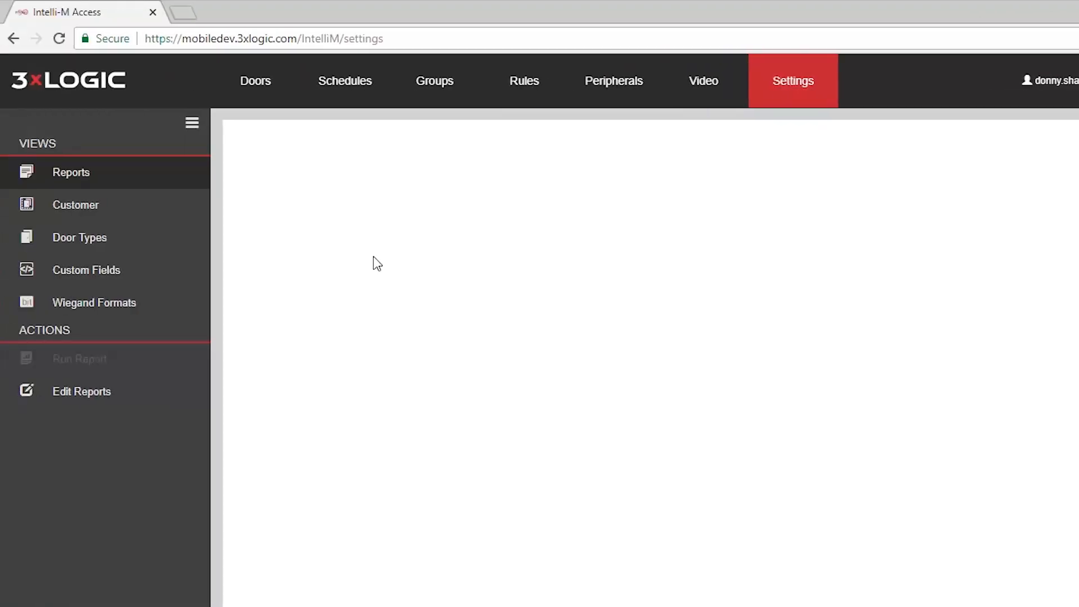
mouse_move(113, 248)
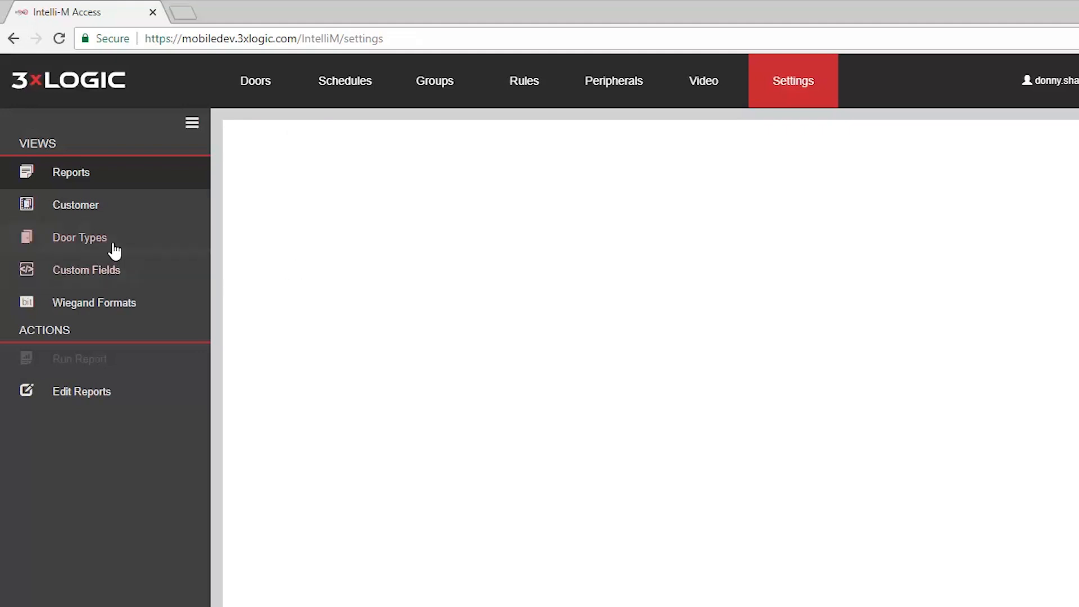
left_click(74, 204)
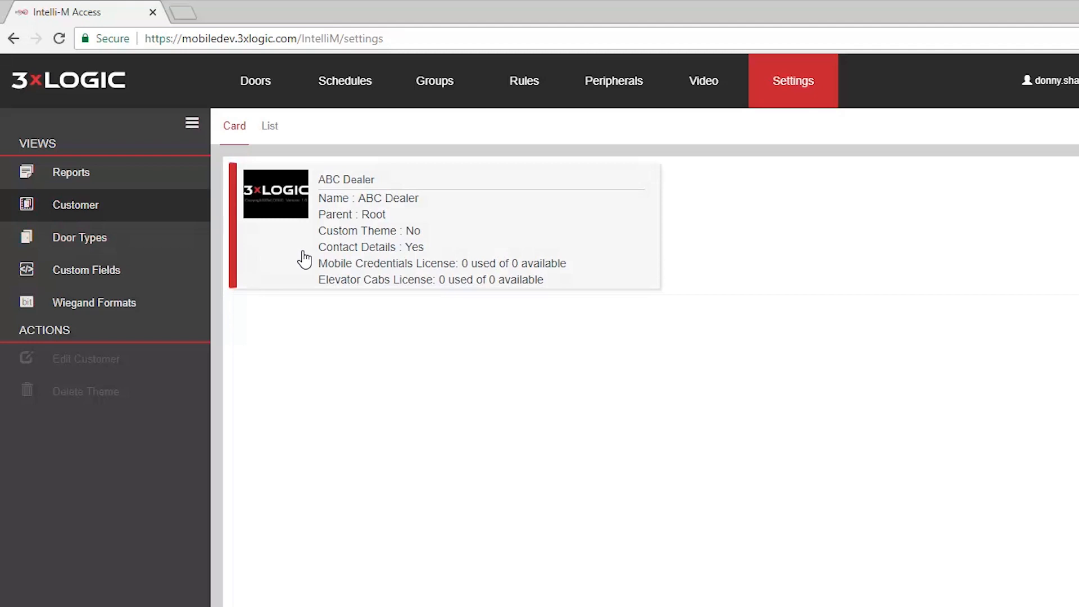
left_click(448, 227)
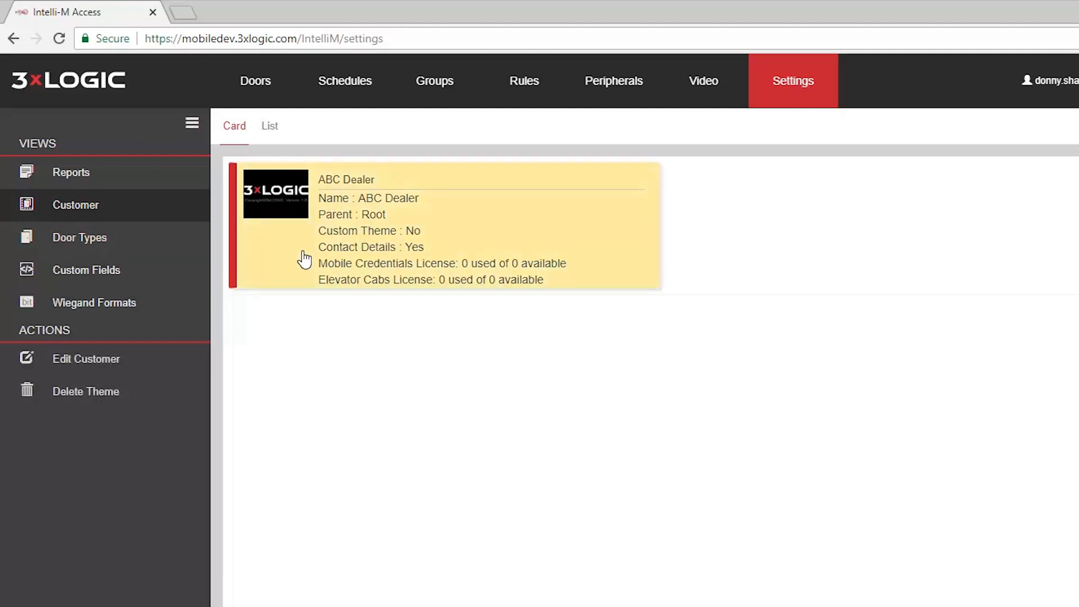
mouse_move(265, 294)
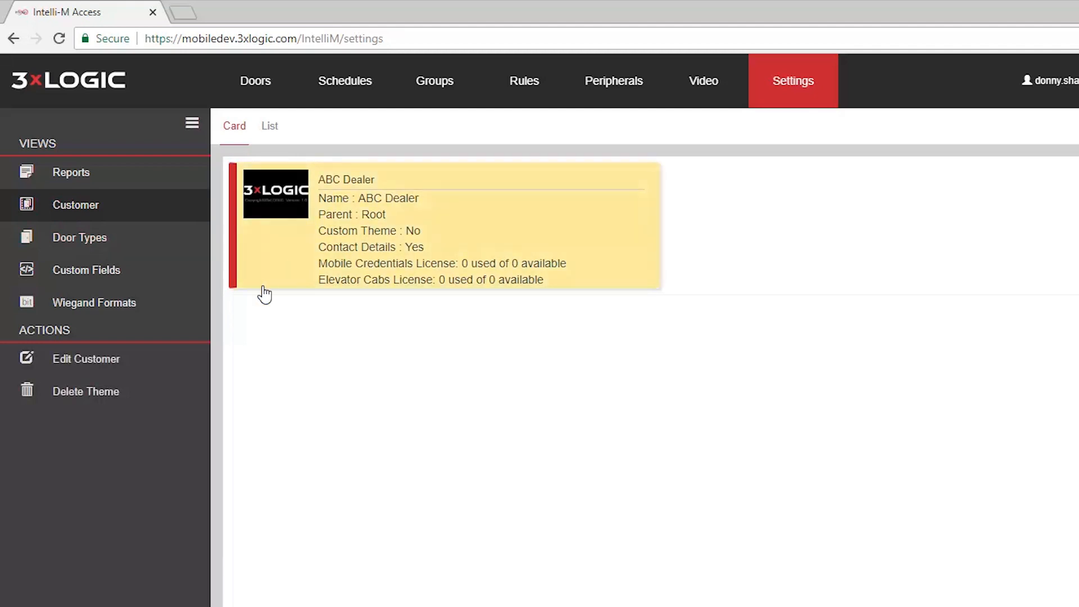
left_click(86, 359)
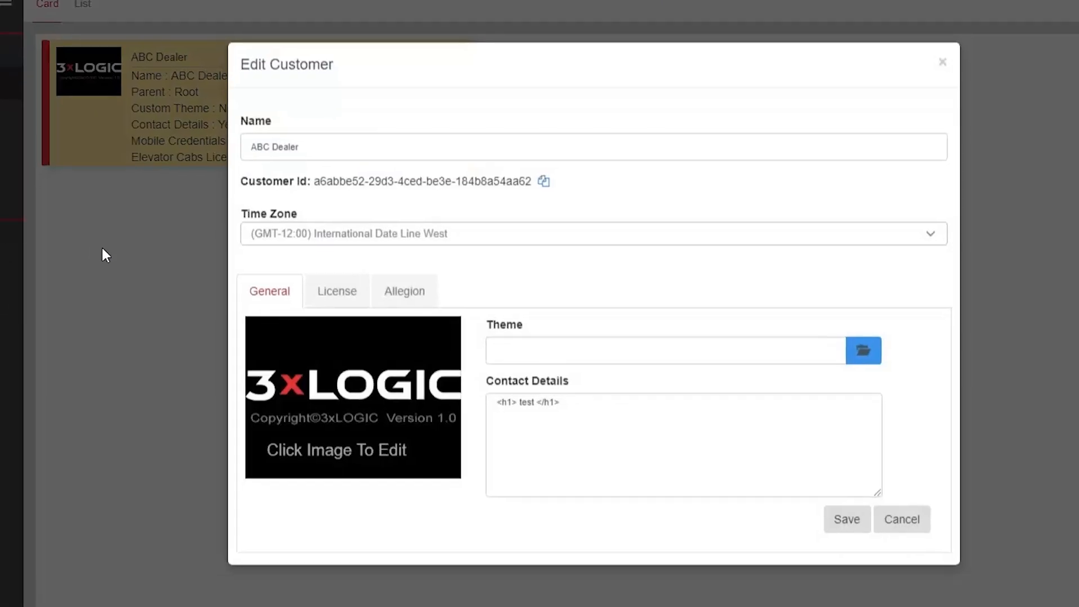
mouse_move(245, 267)
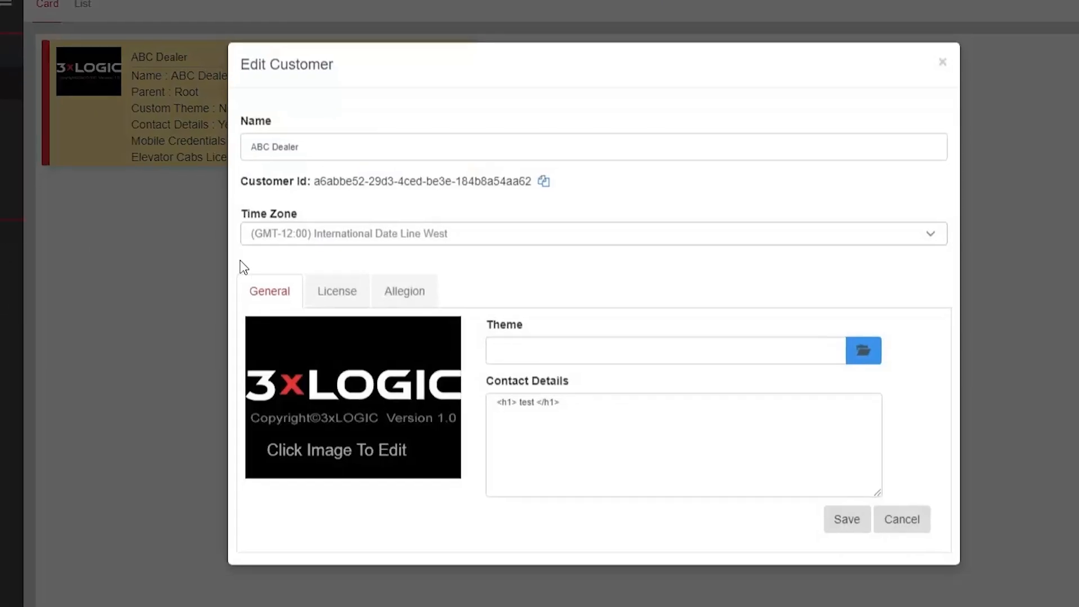
left_click(336, 290)
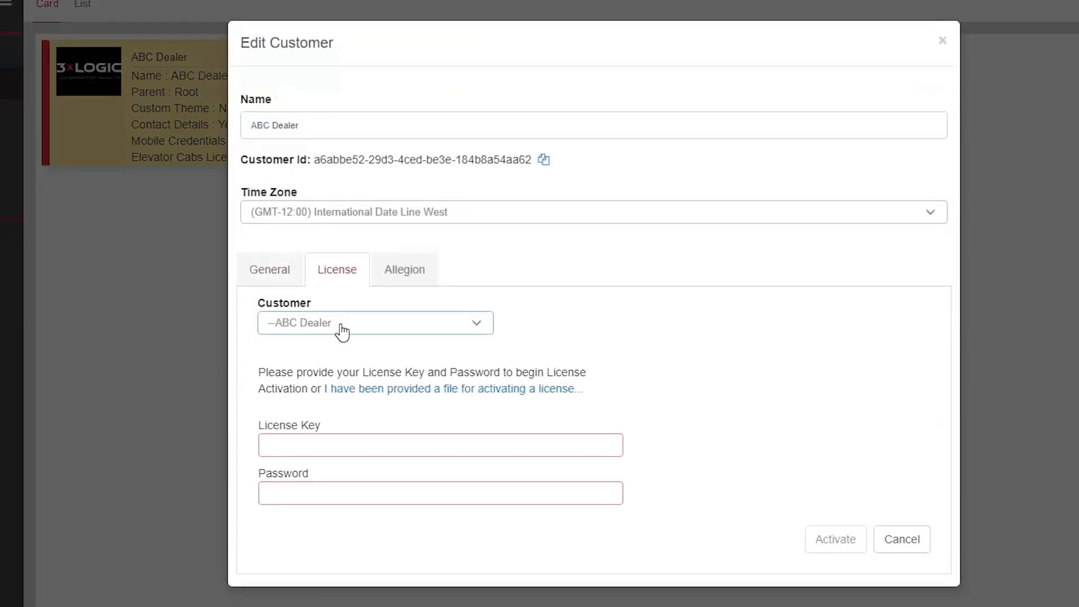
left_click(439, 445)
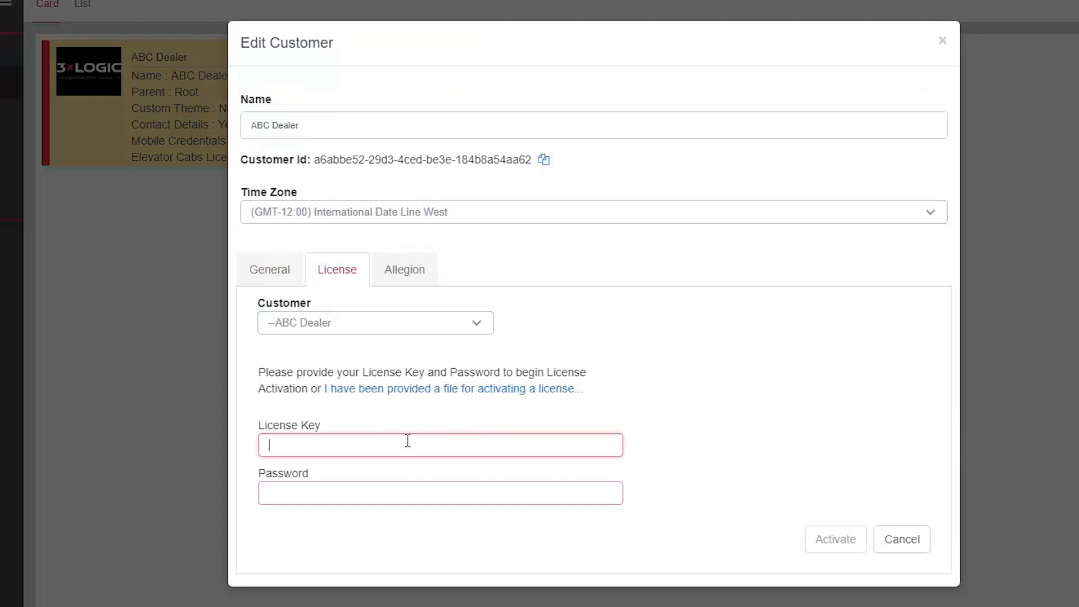
type("606")
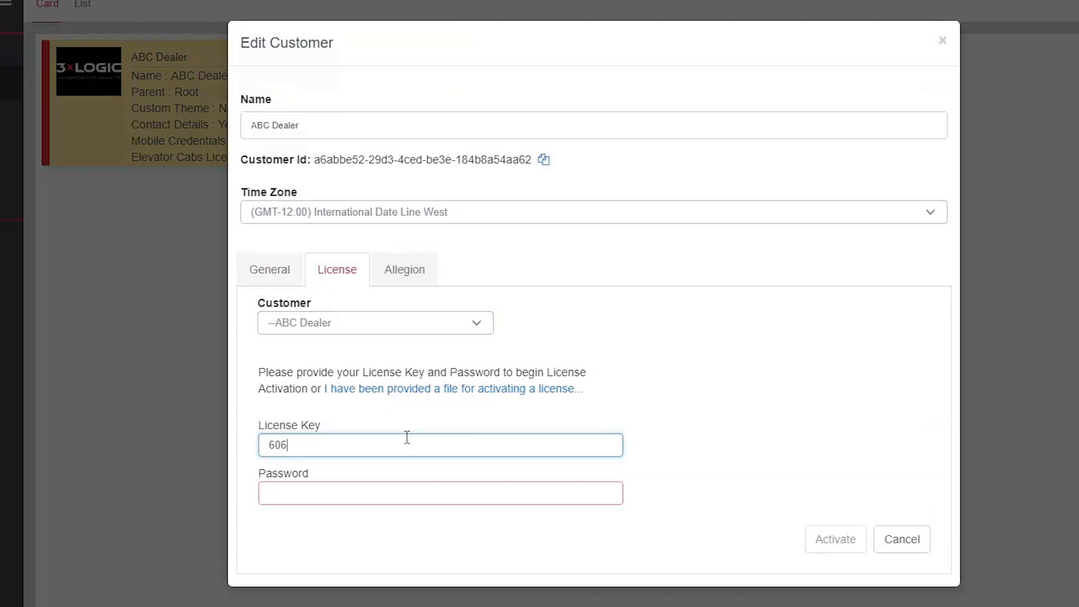
type("123456789")
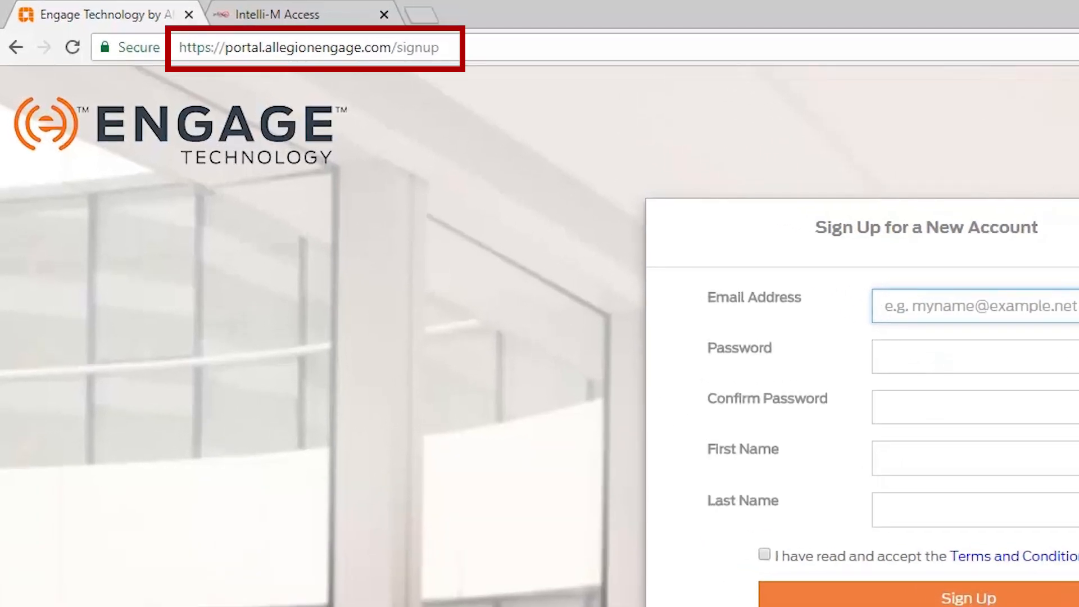
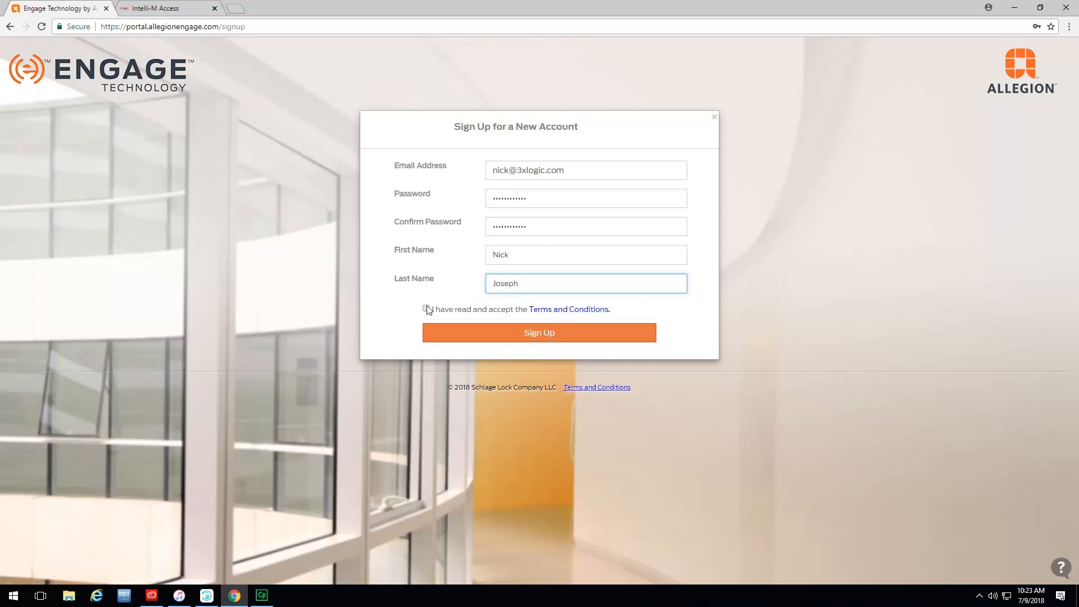
left_click(427, 309)
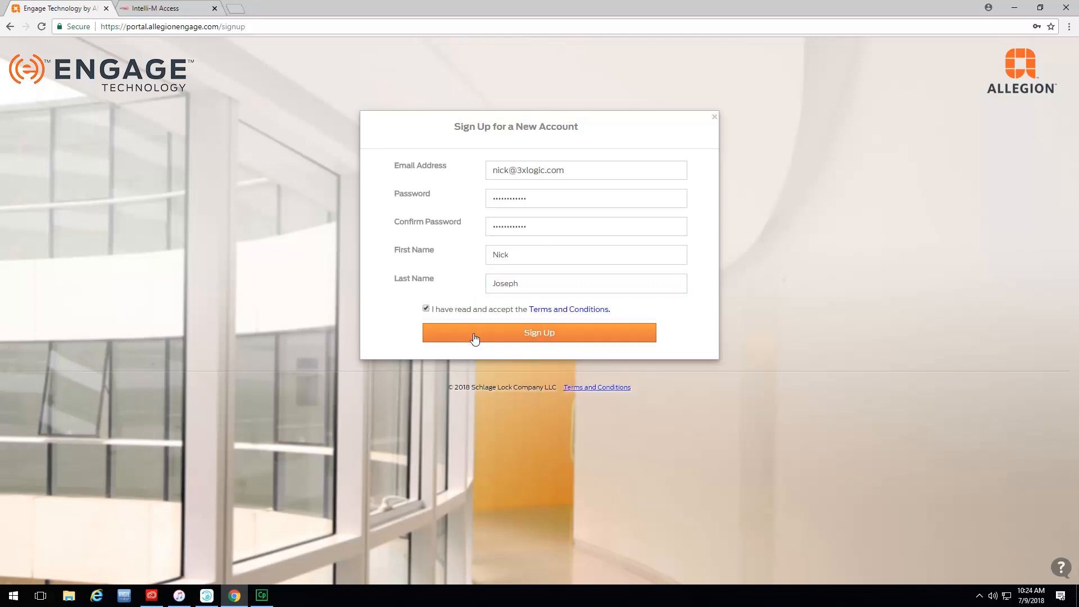
Step: Submit the Engage sign-up, dismiss the account-created message, and accept the ENGAGE terms
left_click(539, 332)
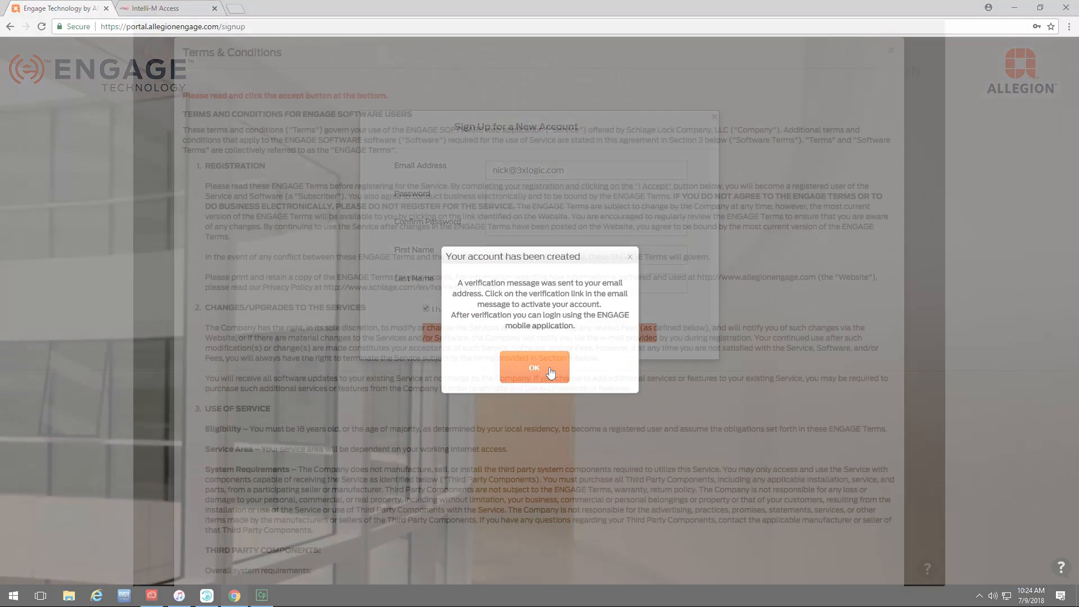
left_click(535, 367)
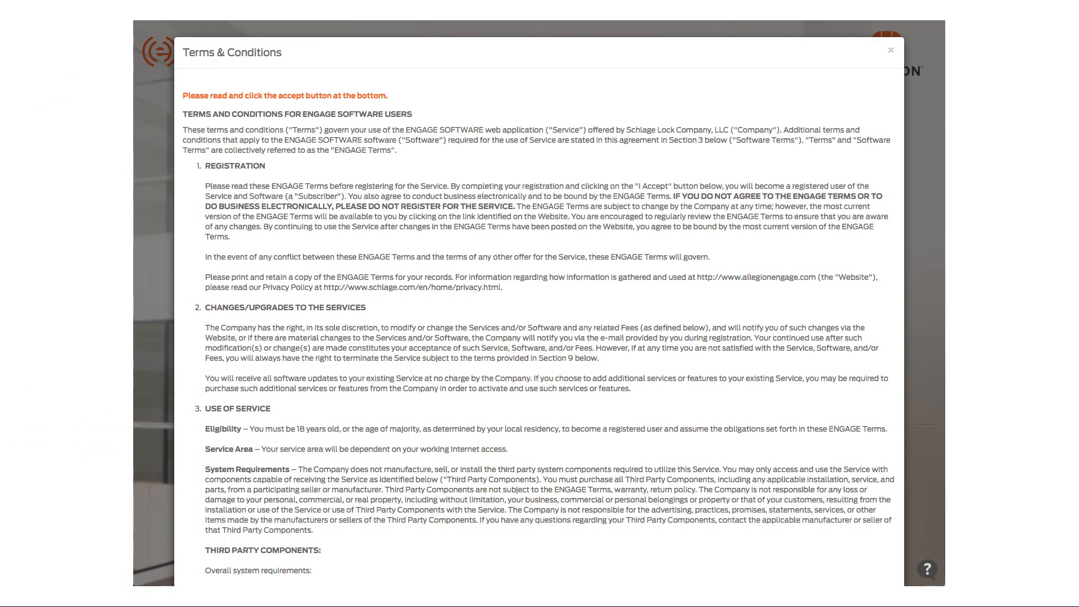
scroll("down", 3)
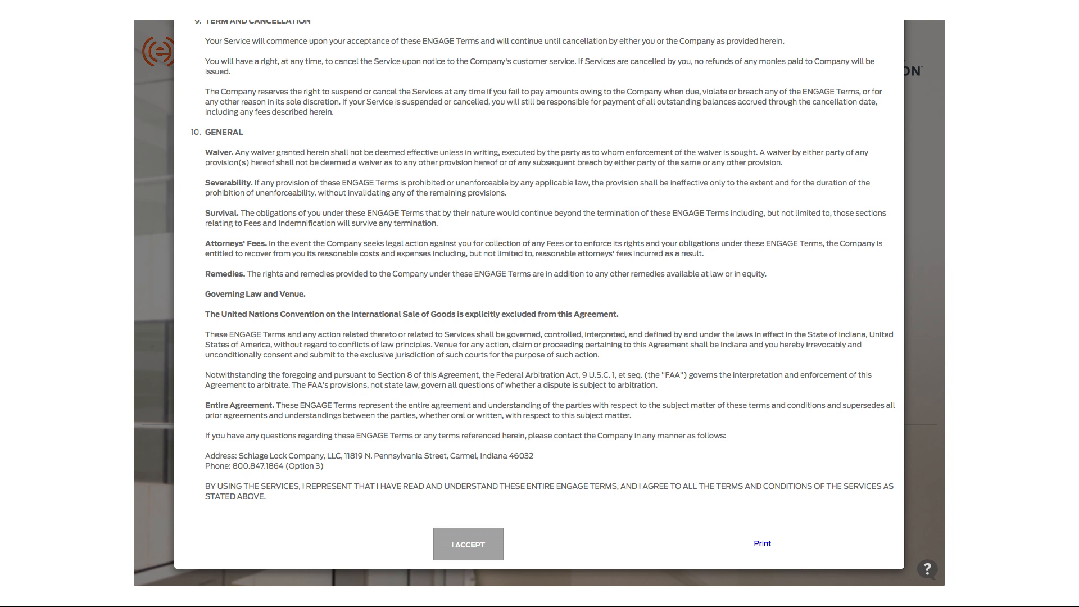
left_click(467, 543)
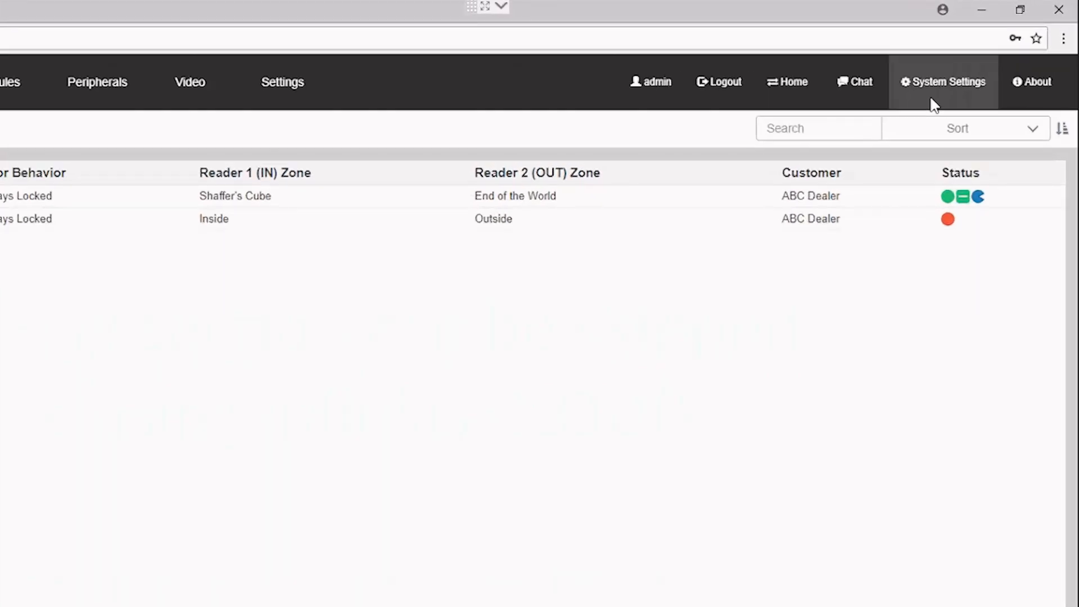
Step: Enter the Engage account user name on the Engage API system settings tab
left_click(942, 82)
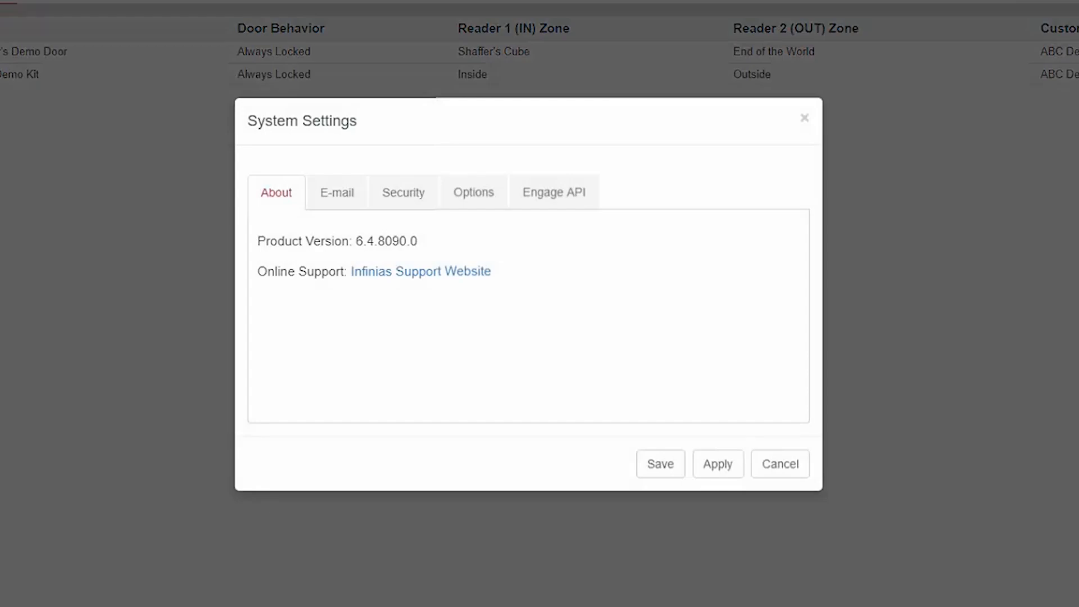
mouse_move(554, 192)
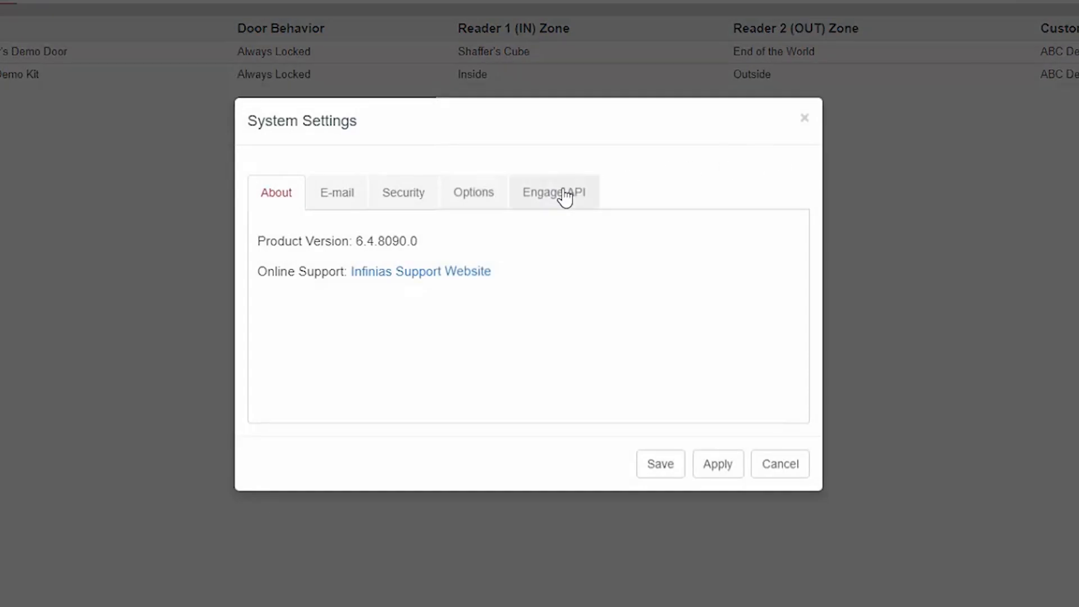
left_click(555, 192)
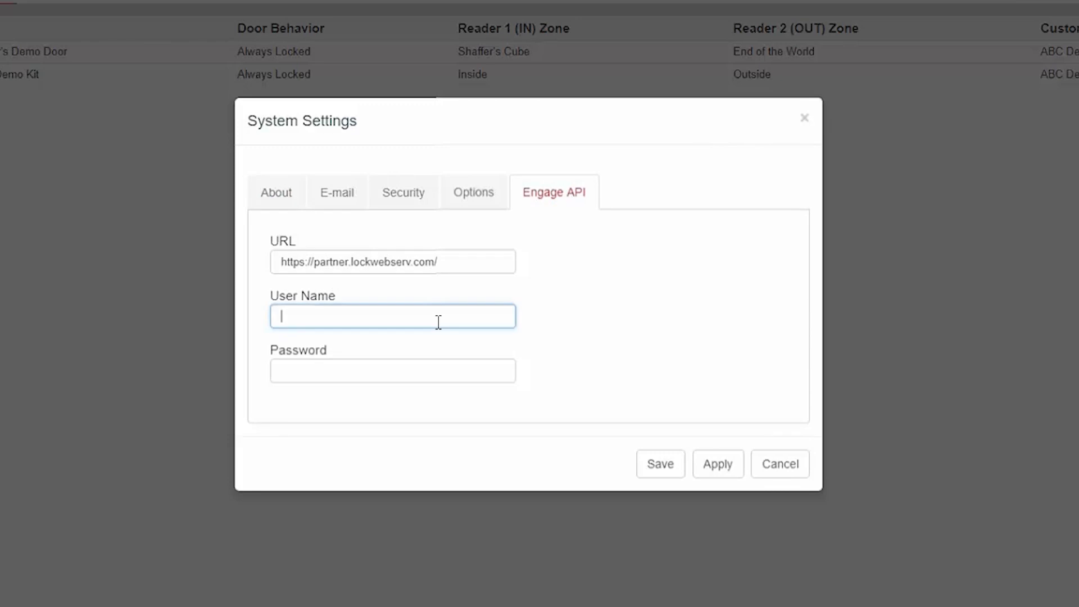
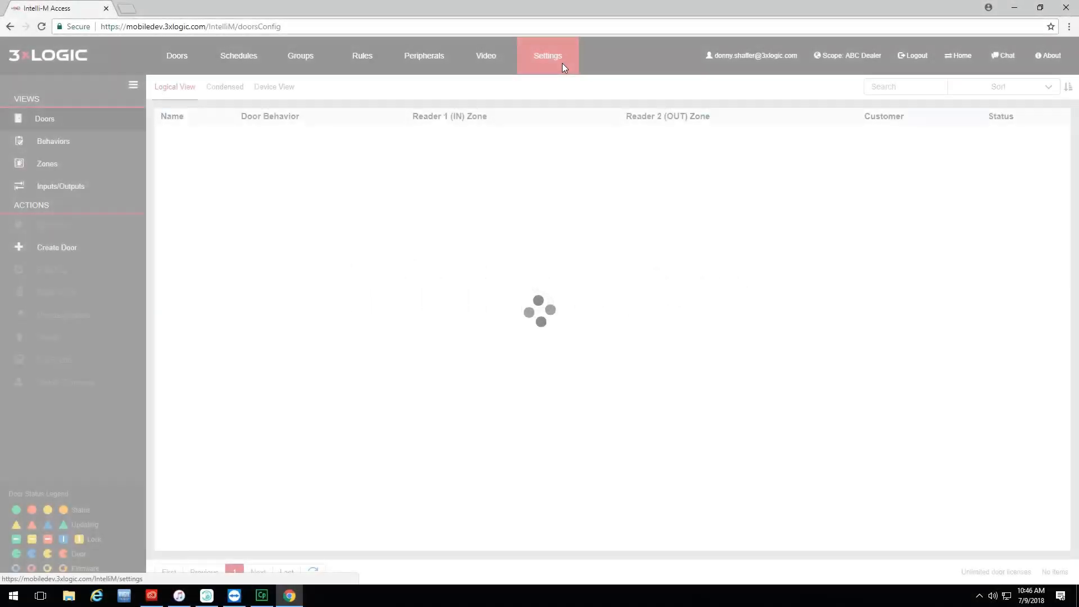
Step: Open Settings and show the Customer records with the ABC Dealer card
left_click(547, 56)
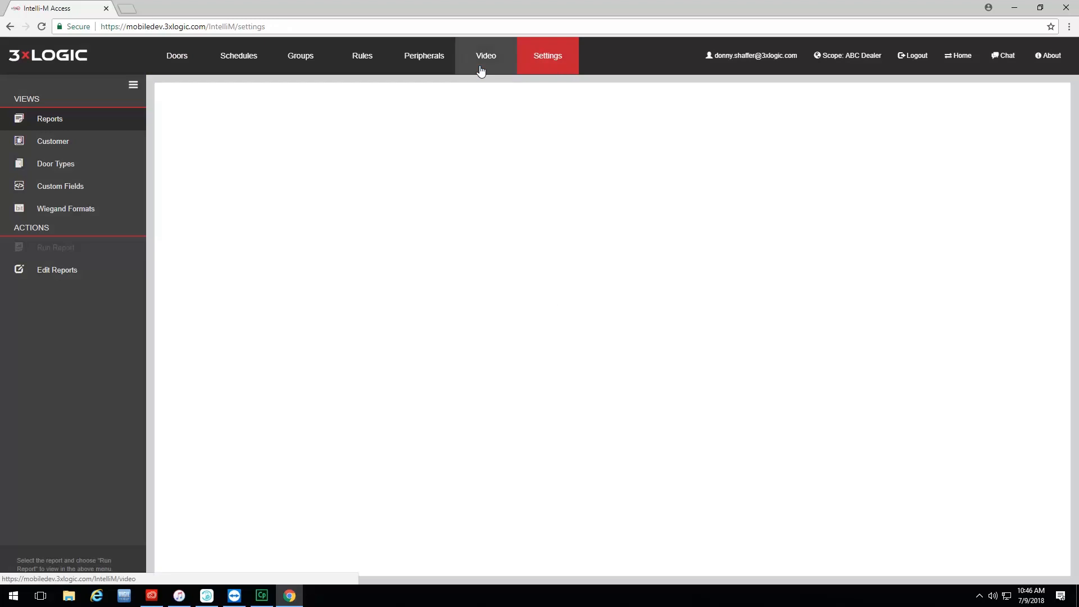
left_click(53, 141)
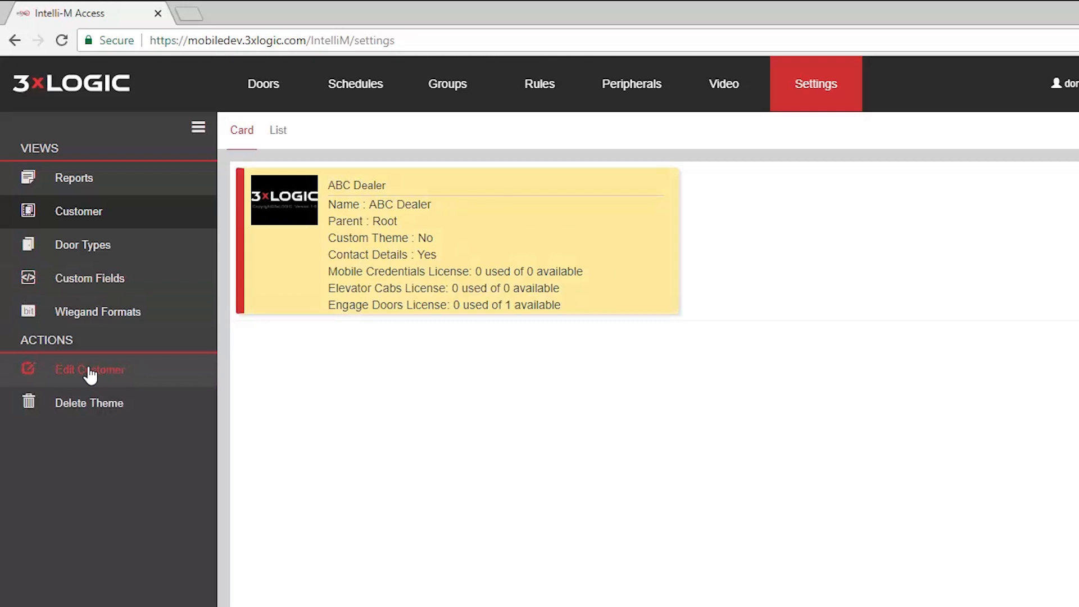
Step: On ABC Dealer's Allegion tab, enable Engage wireless locks and choose Wiegand 26-bit
left_click(90, 370)
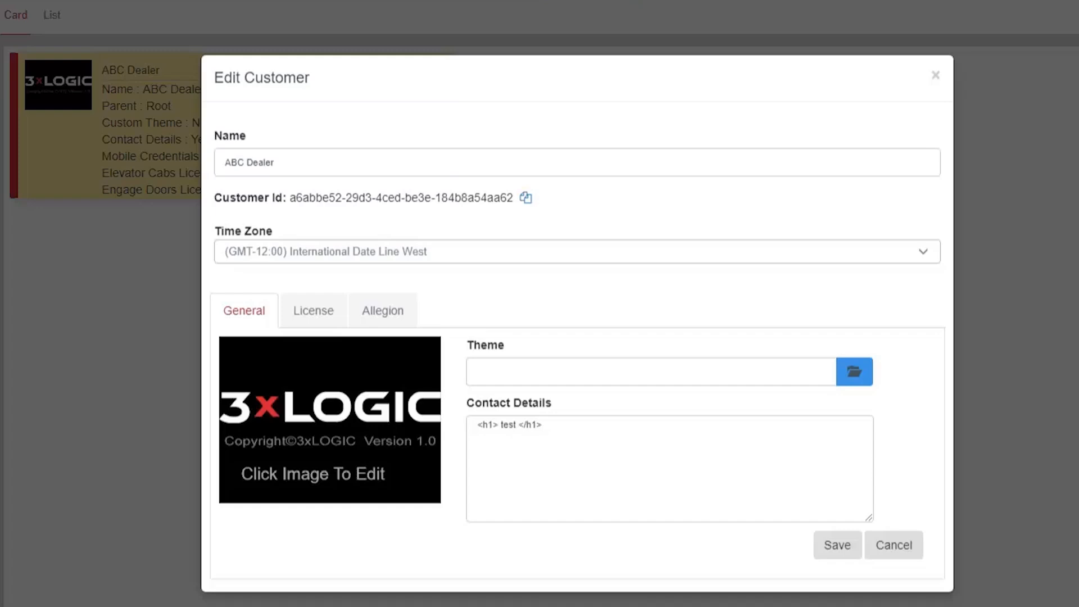
left_click(383, 310)
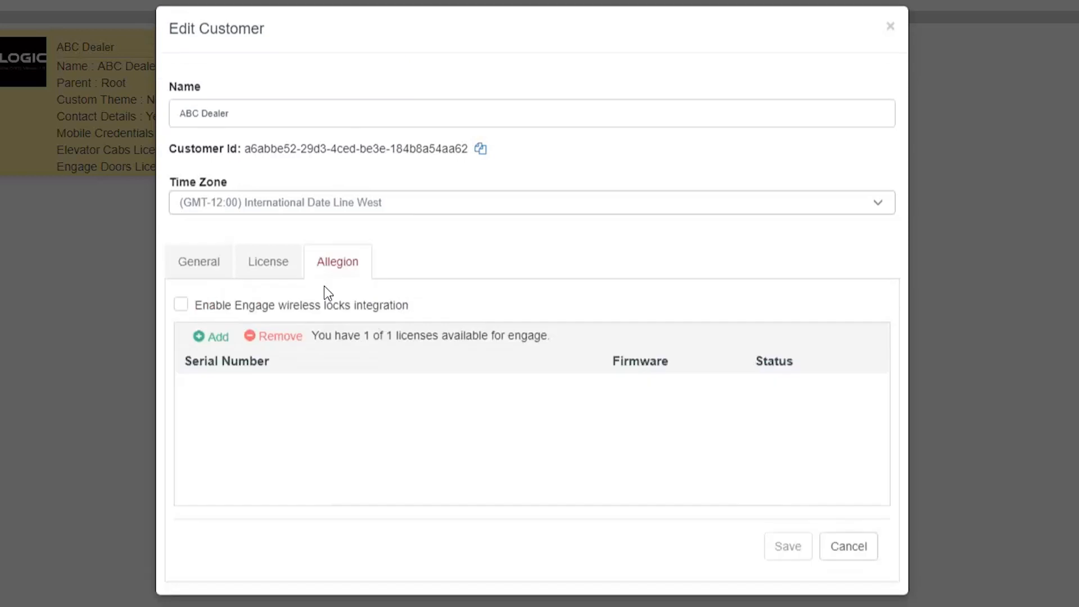
left_click(181, 304)
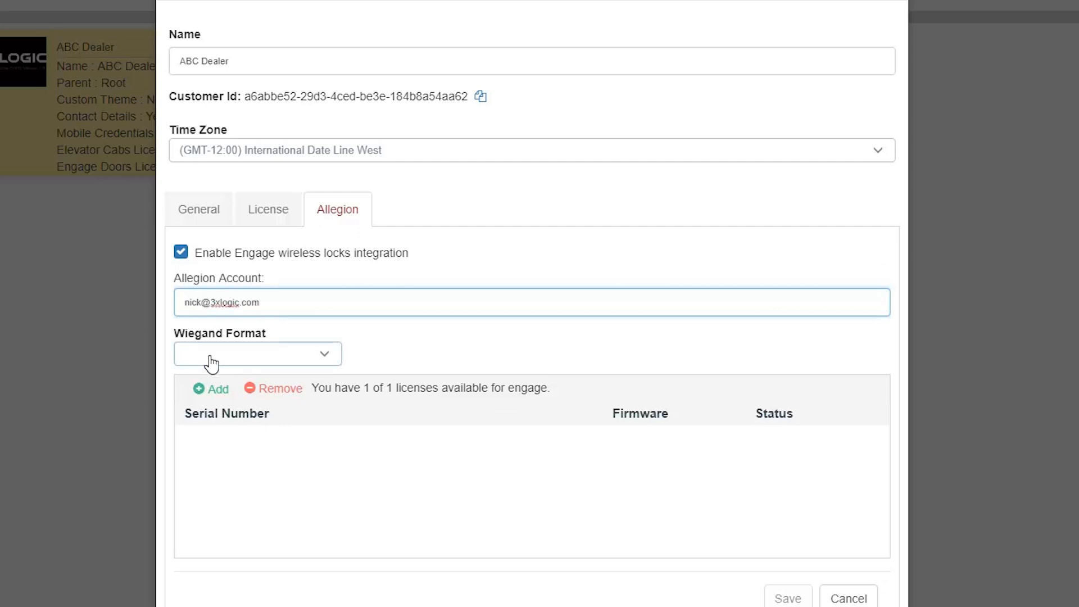
left_click(258, 353)
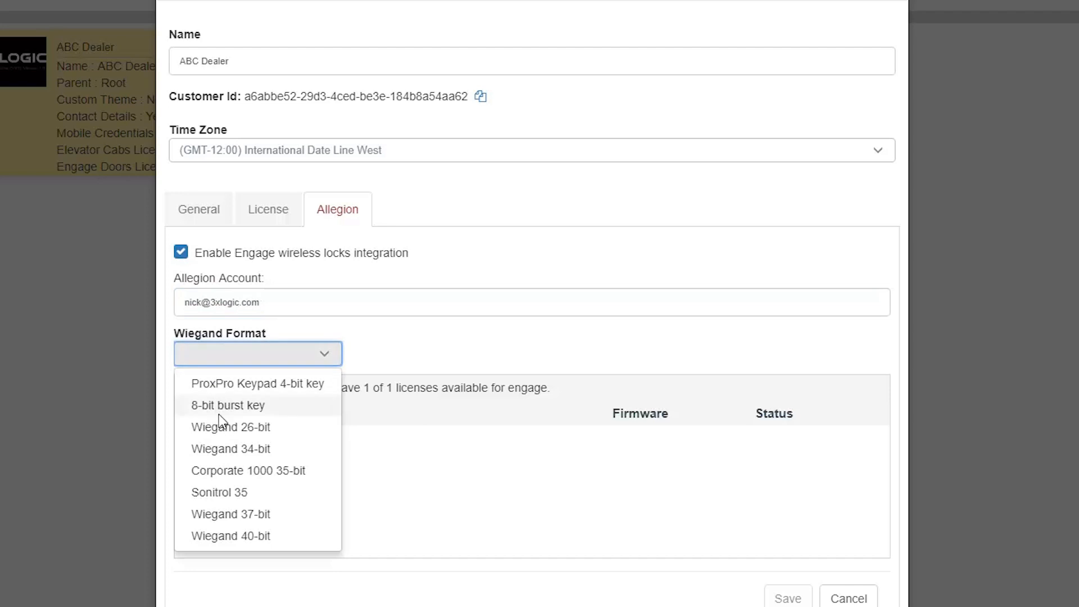
left_click(231, 426)
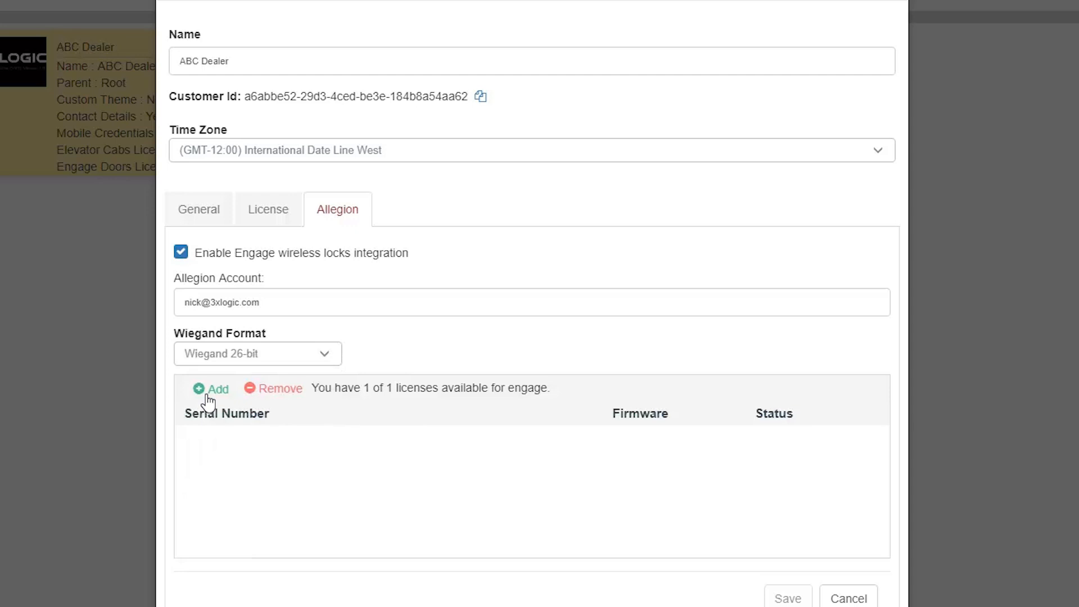
Step: Add a new Engage device serial number row for ABC Dealer and save
left_click(210, 389)
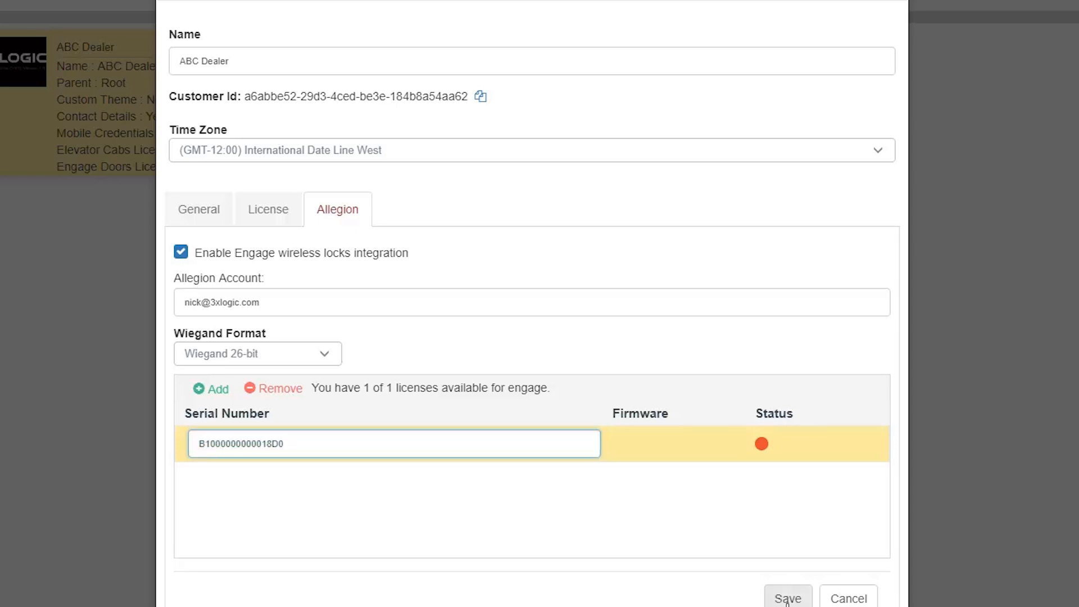
left_click(788, 597)
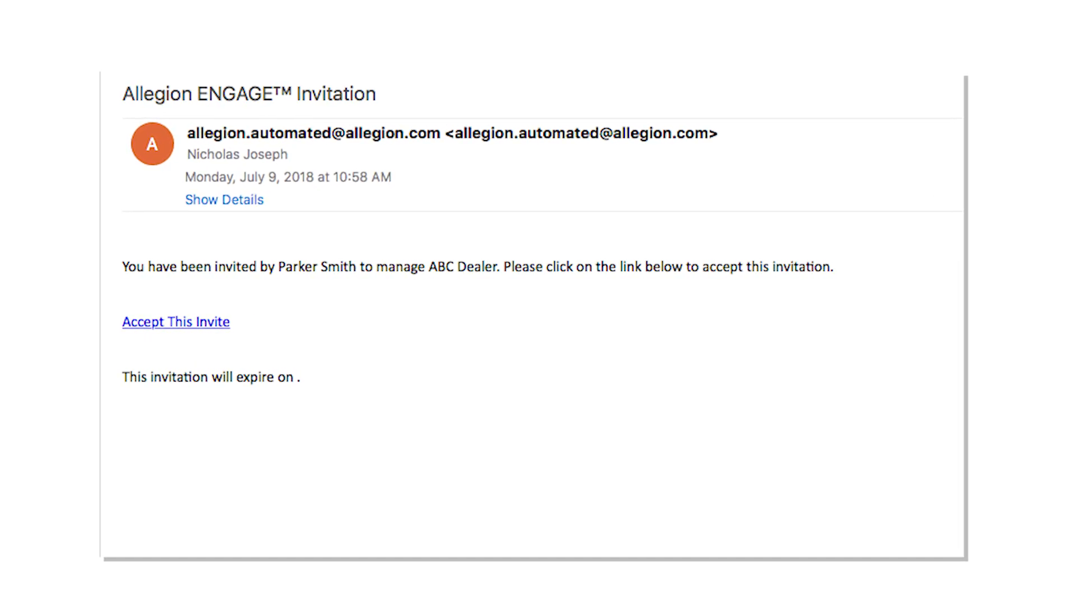
Step: Accept the ABC Dealer invite and sign in to ENGAGE with the existing nick@ account
left_click(176, 321)
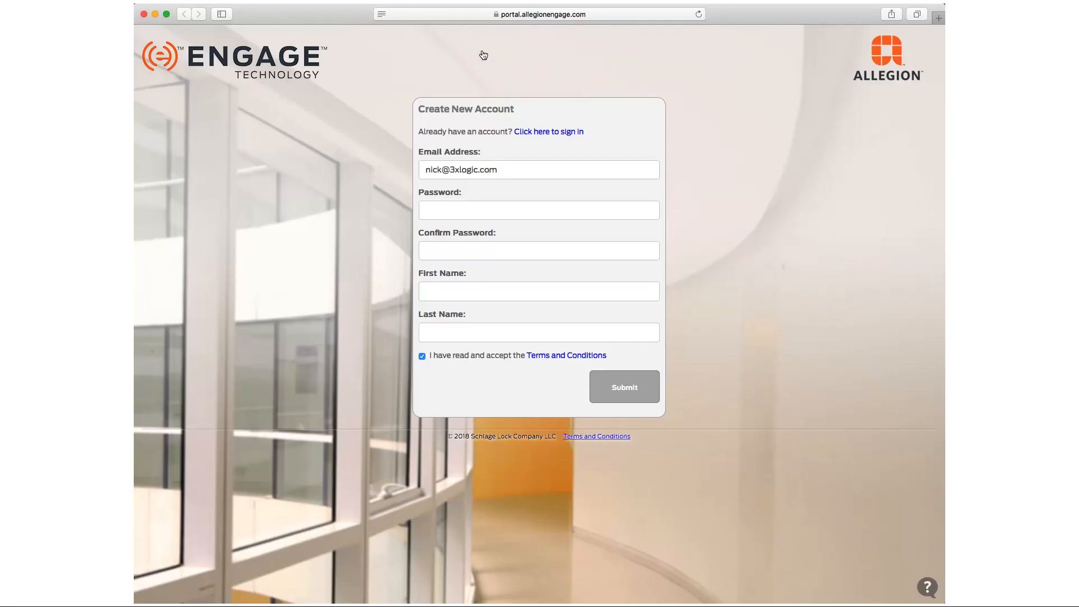
left_click(549, 132)
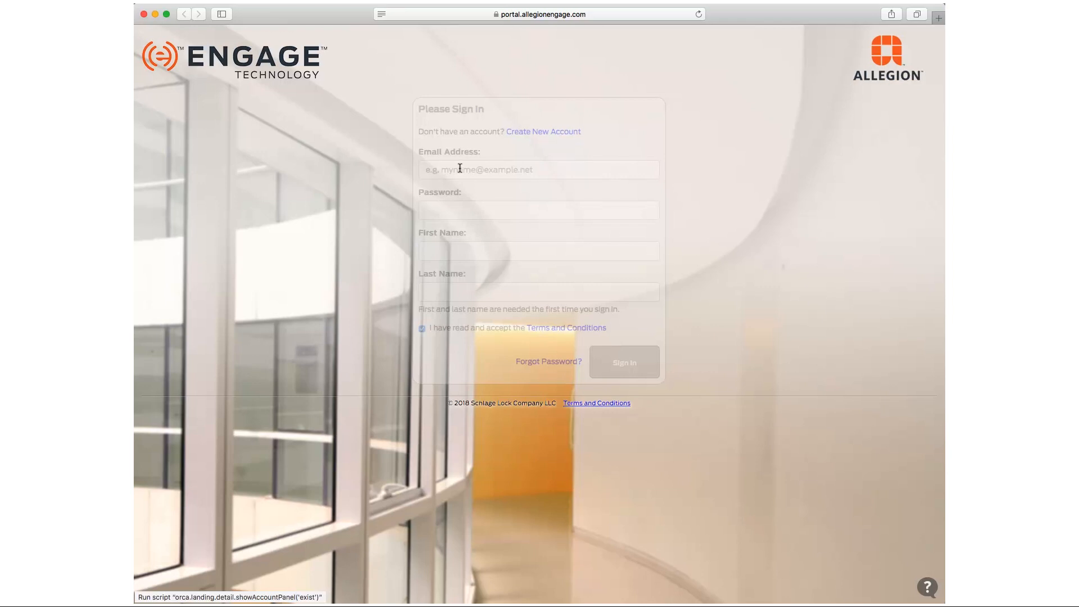
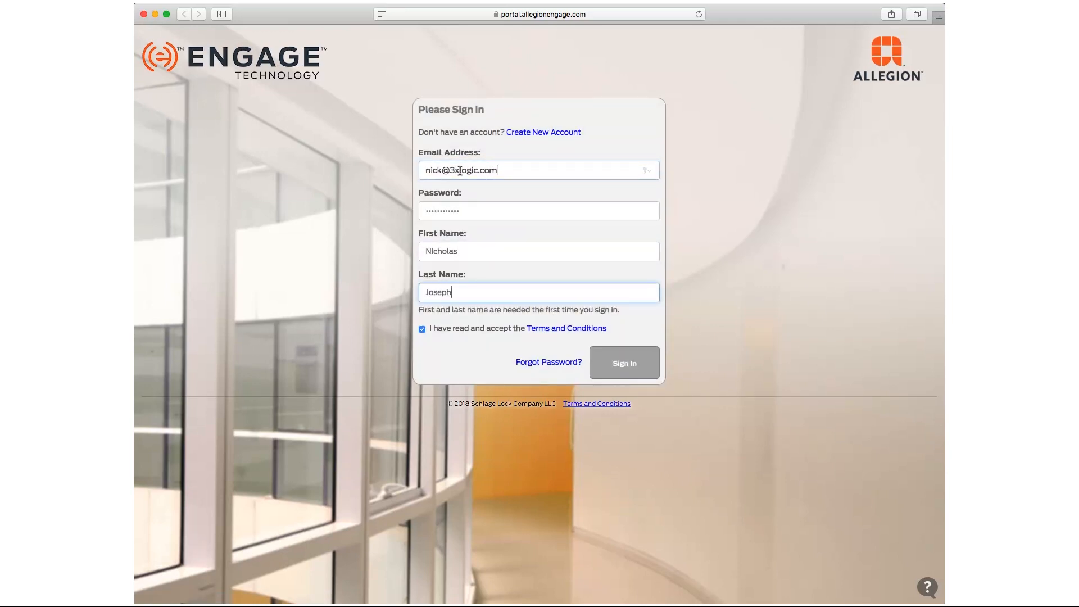
left_click(624, 363)
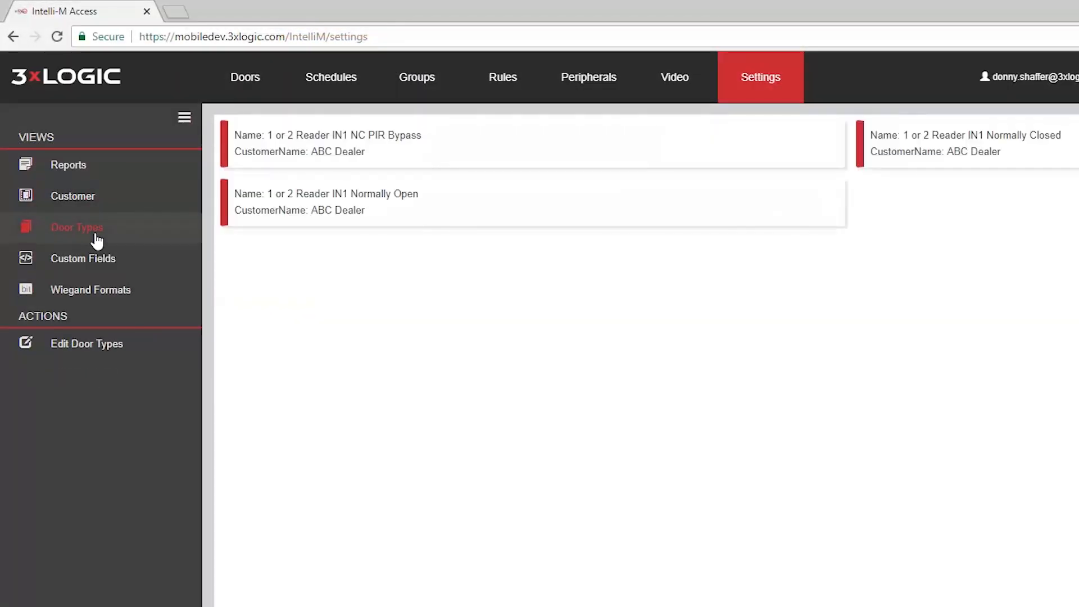
mouse_move(87, 344)
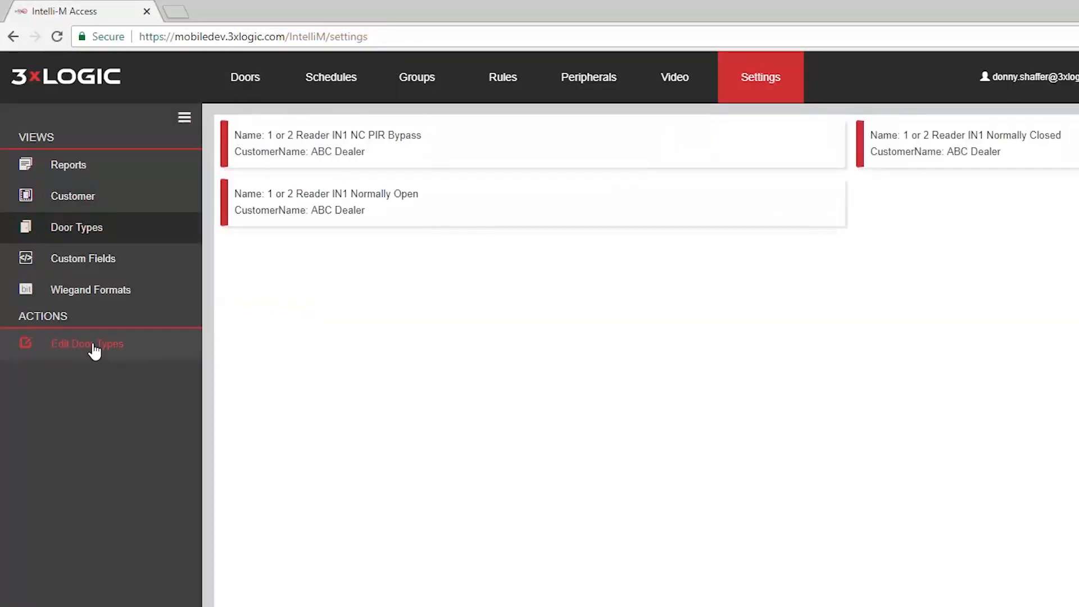
Step: Enable the Engage Fail Safe and Engage Fail Secure 5 Second Unlock door types
left_click(87, 343)
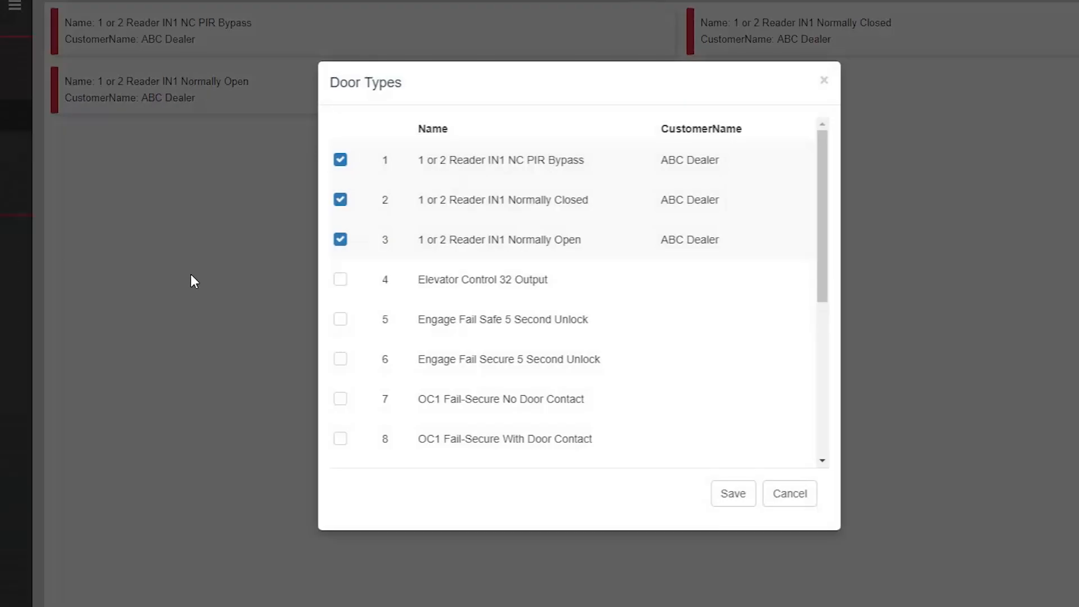
mouse_move(347, 323)
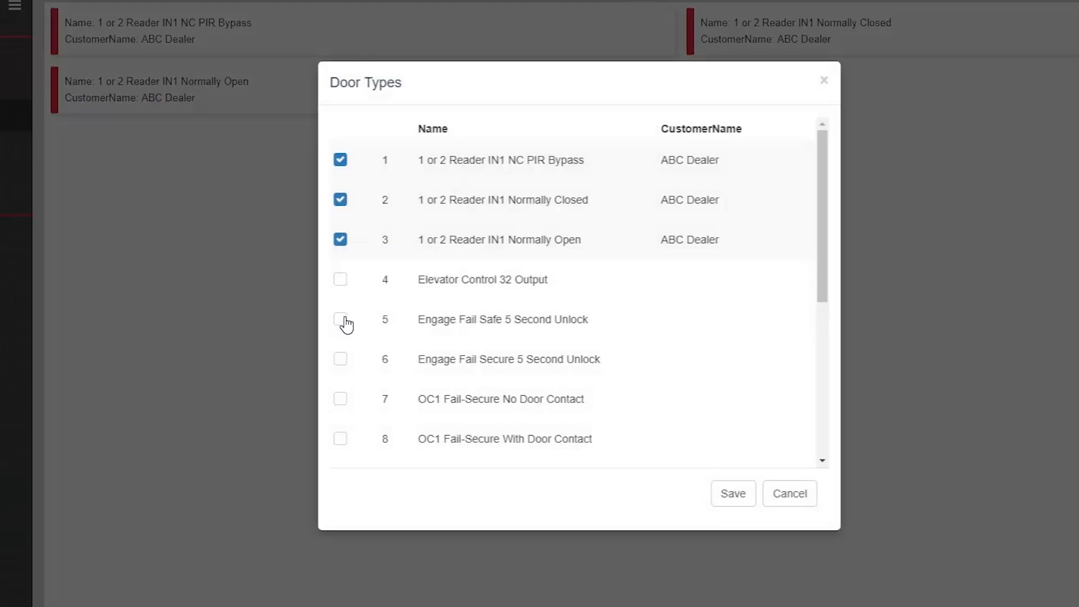
left_click(340, 319)
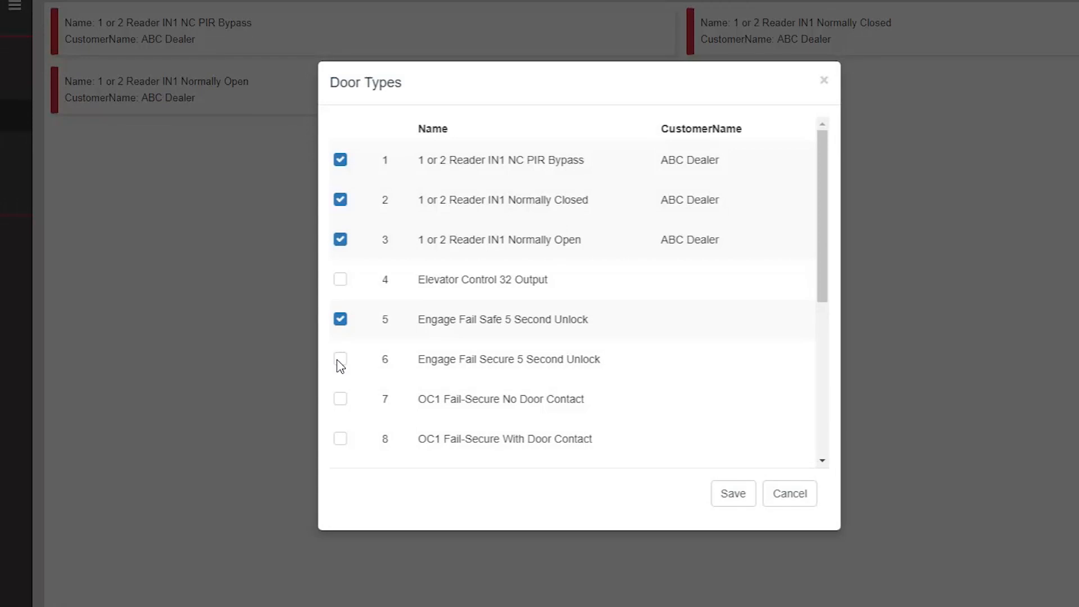
left_click(340, 359)
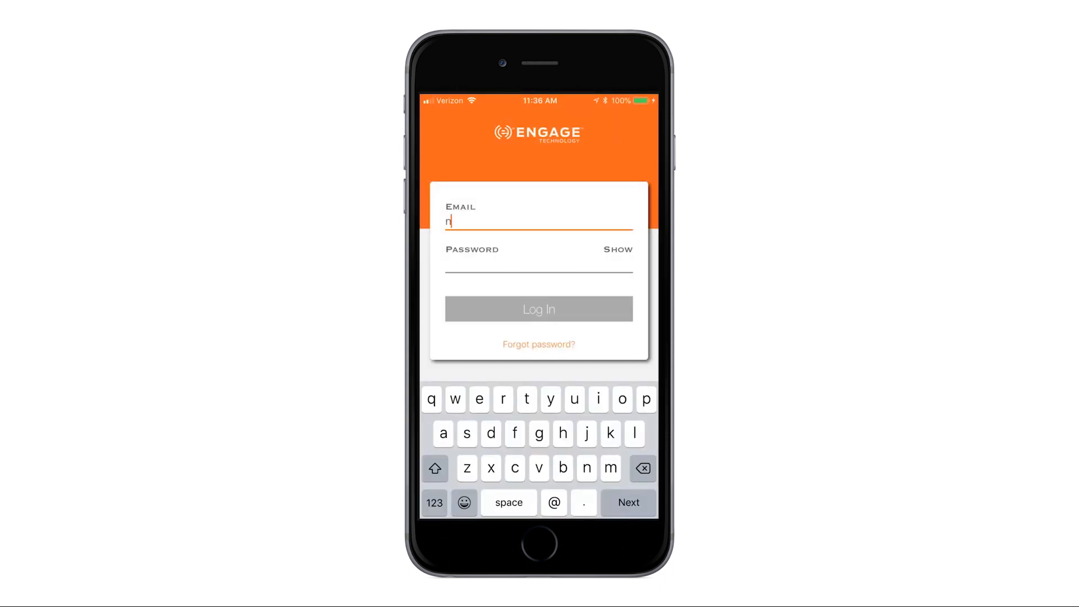
Step: Enter the account email, accept the Allegion User Agreement and continue to ABC Dealer
type("ick@")
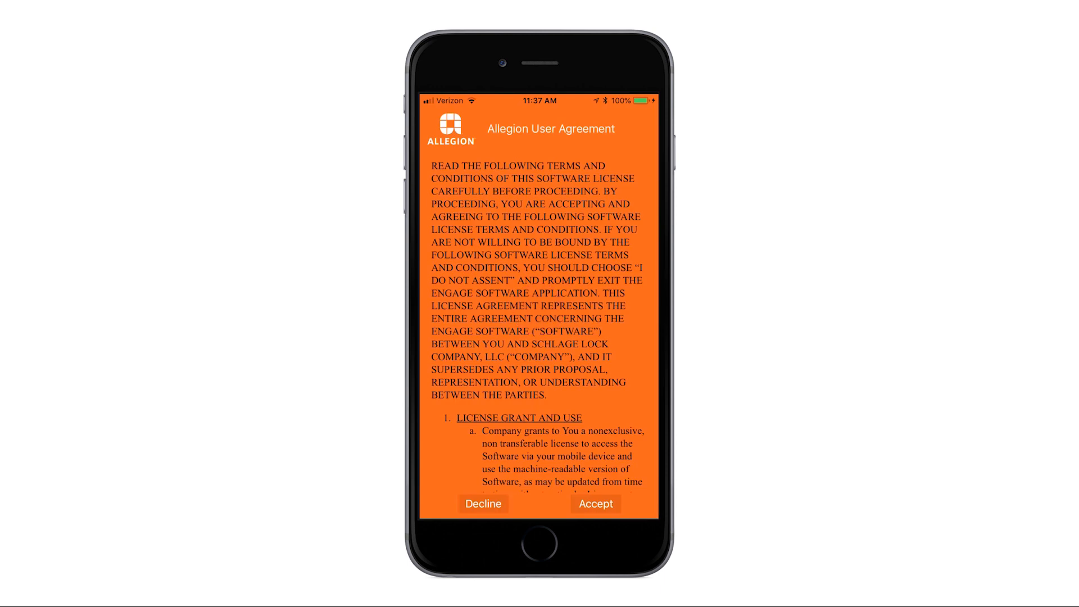
left_click(595, 504)
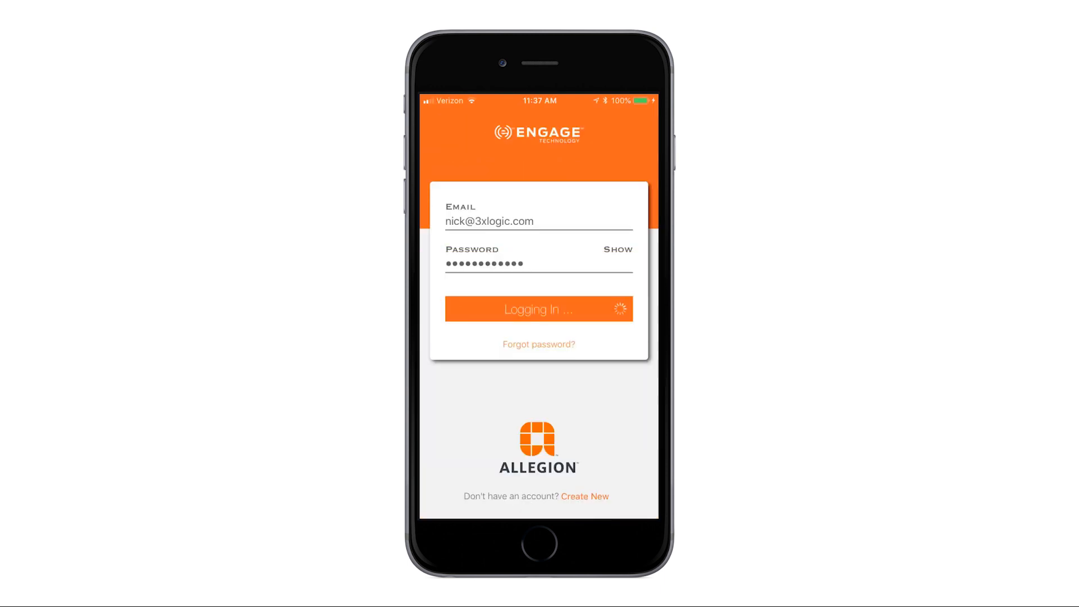
left_click(539, 309)
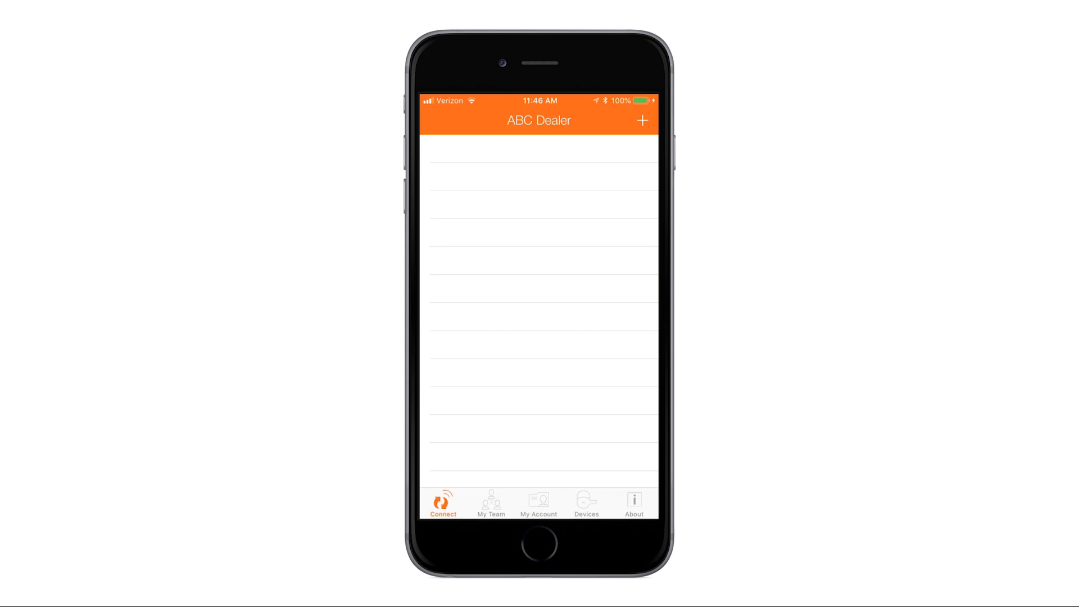
Step: Add the flashing-blue ENGAGE Gateway for ABC Dealer and name it Denver Office
left_click(641, 120)
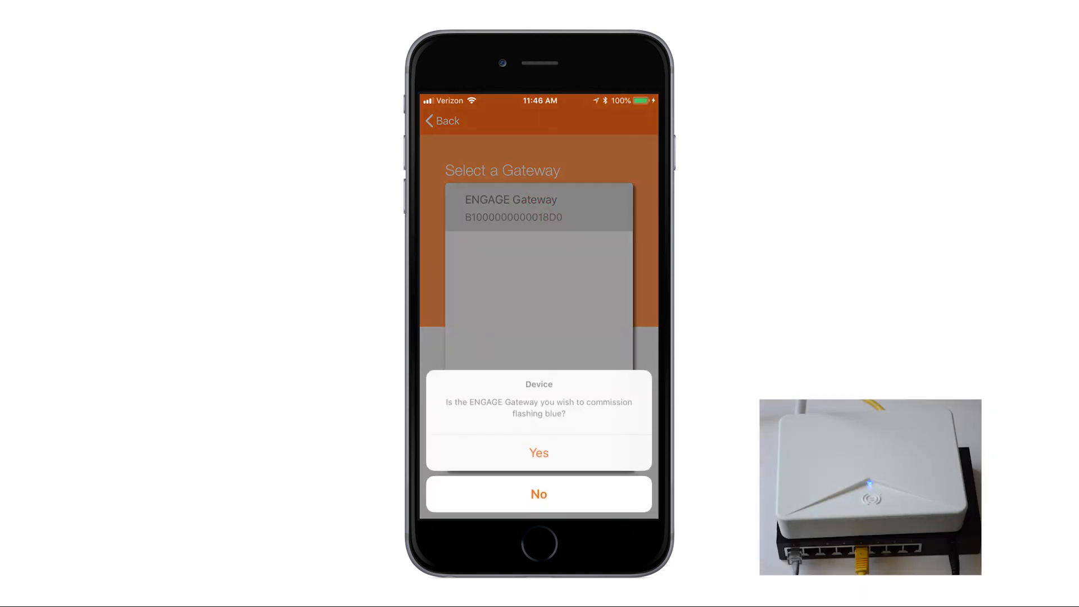
left_click(539, 454)
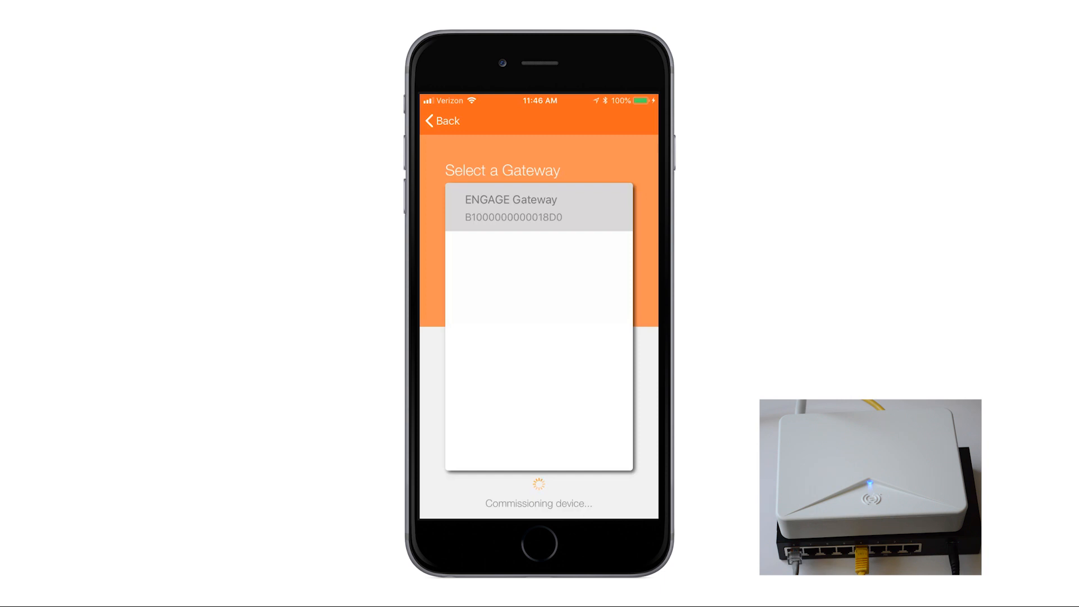
left_click(539, 209)
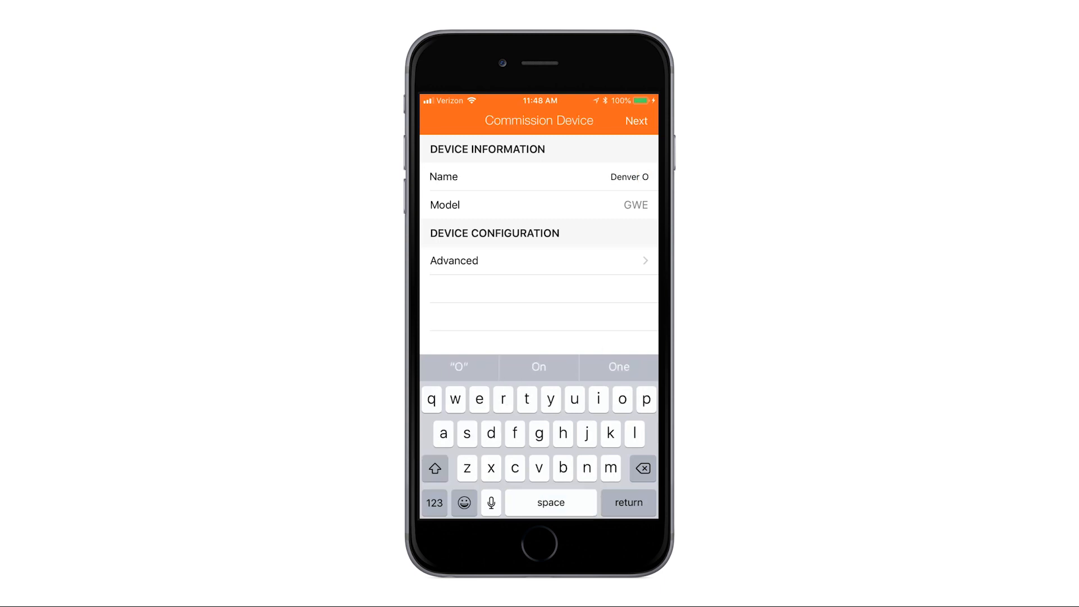
left_click(480, 399)
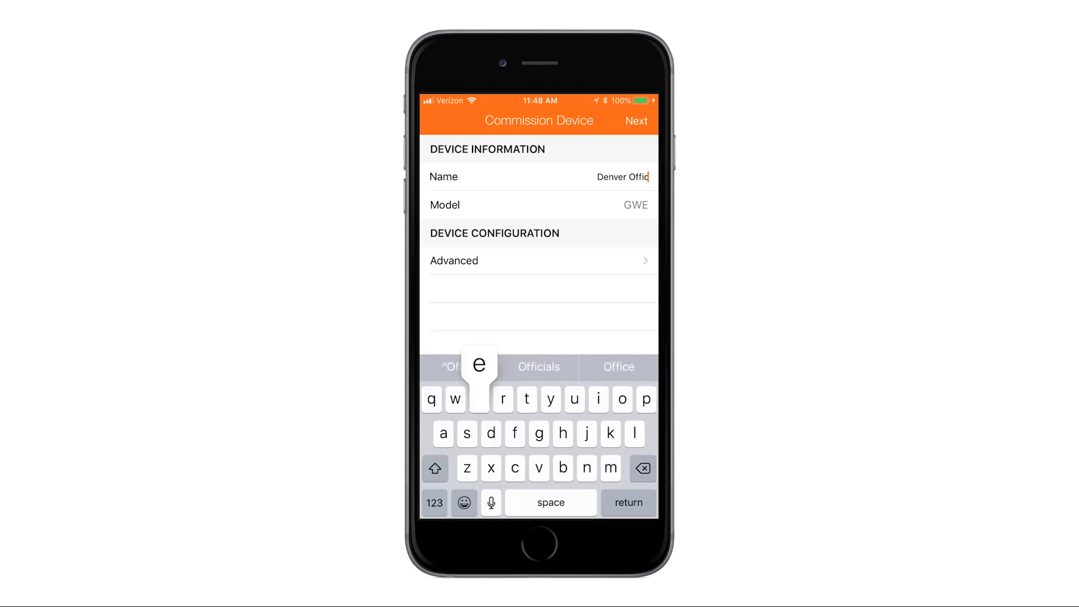
left_click(480, 399)
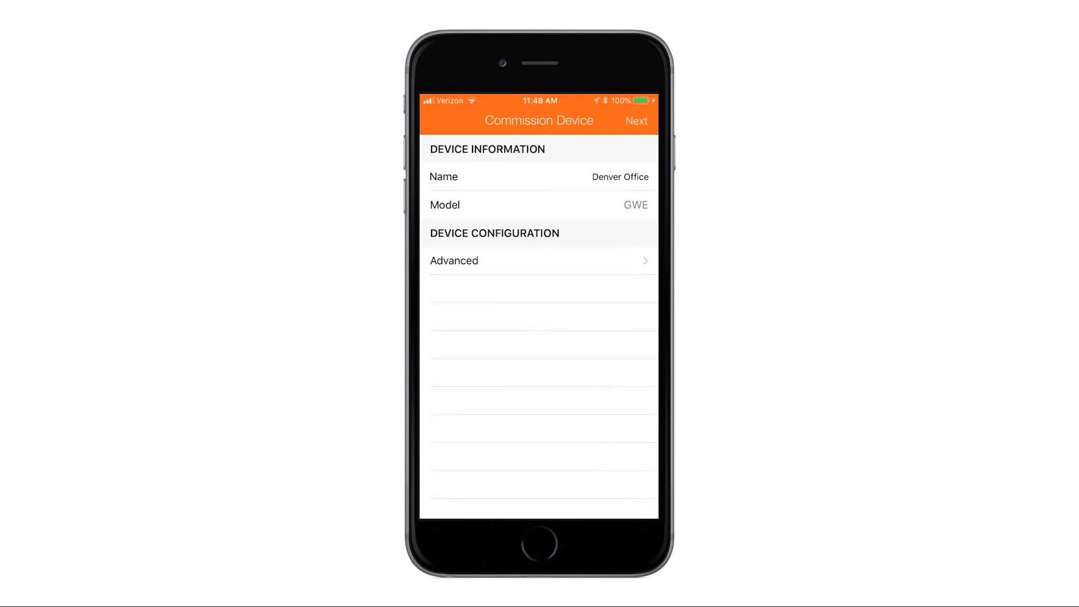
Step: Save Denver Office IP settings: behind firewall, Server and CA Server URLs, DHCP
left_click(454, 261)
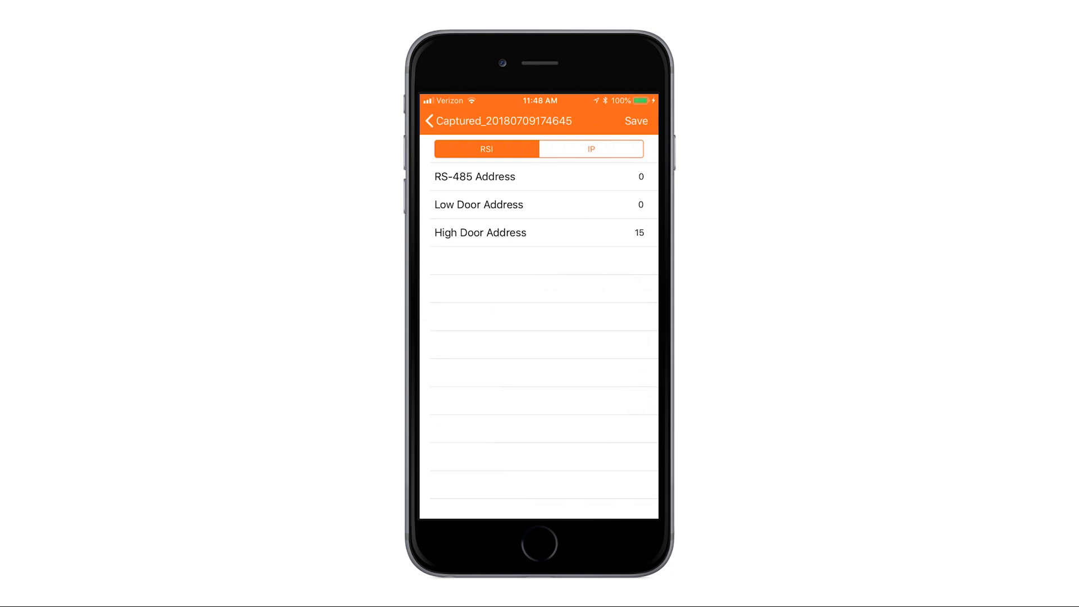
left_click(591, 148)
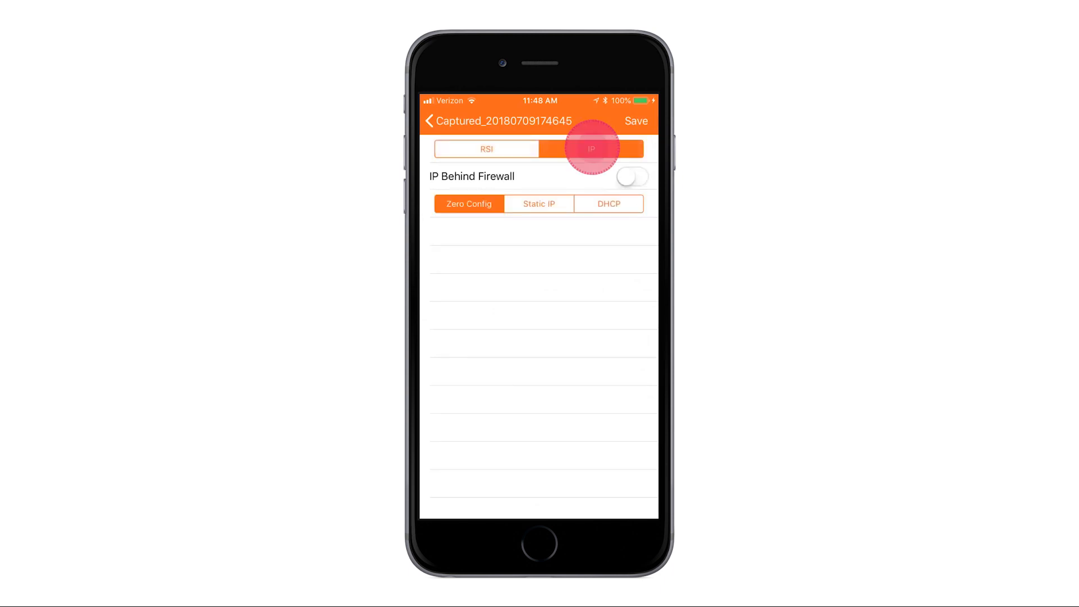
left_click(591, 149)
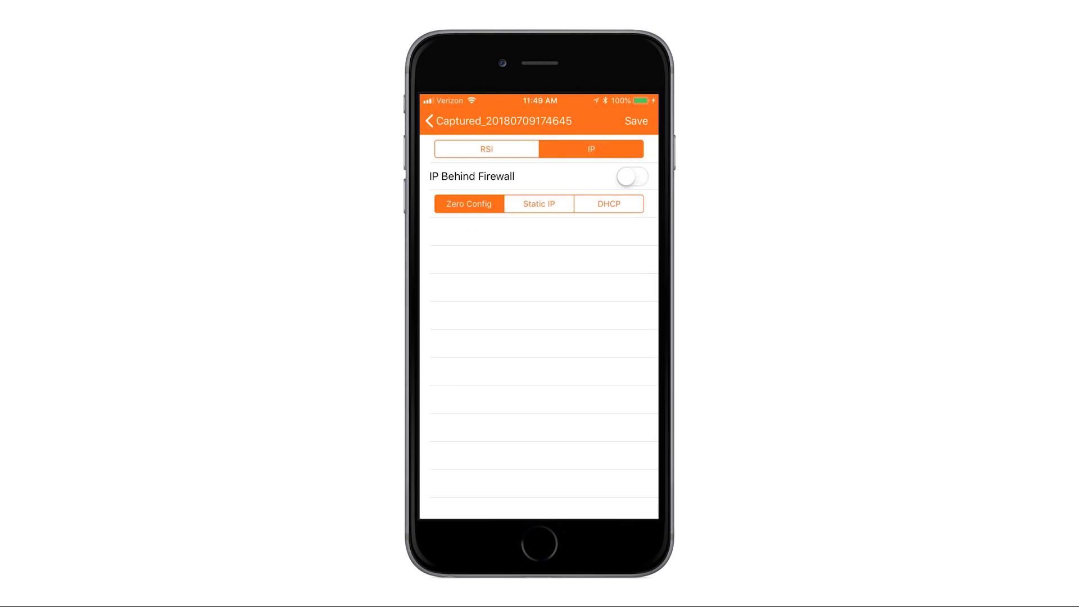
left_click(631, 177)
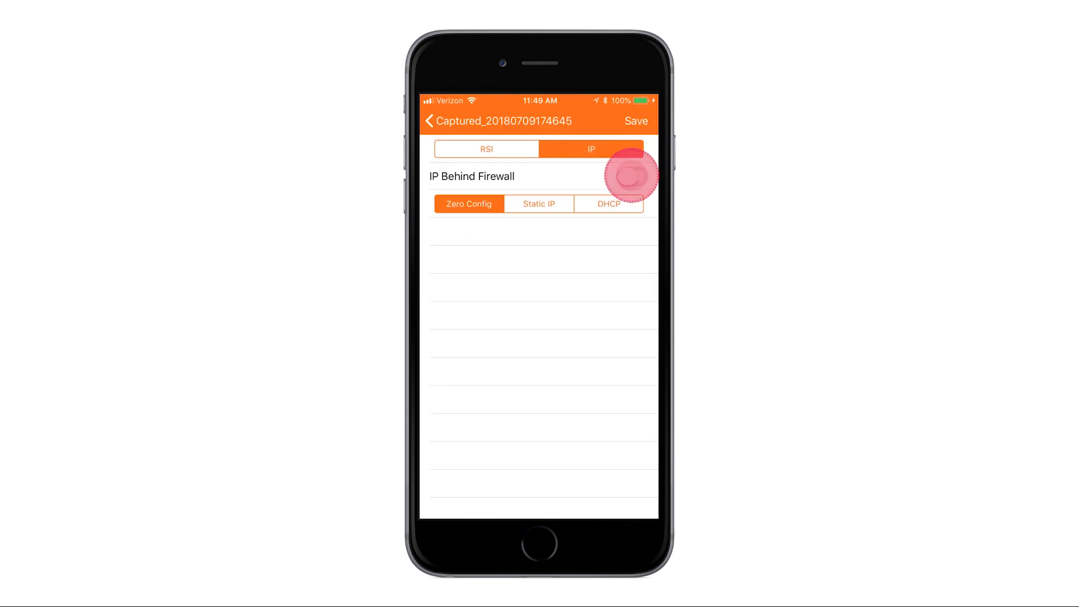
left_click(631, 176)
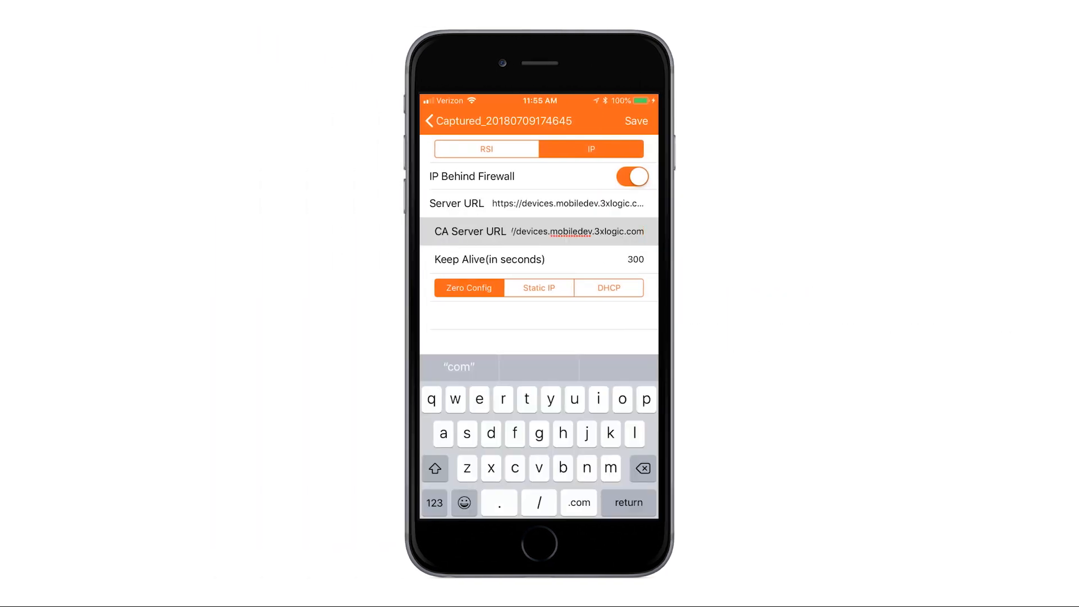
left_click(609, 288)
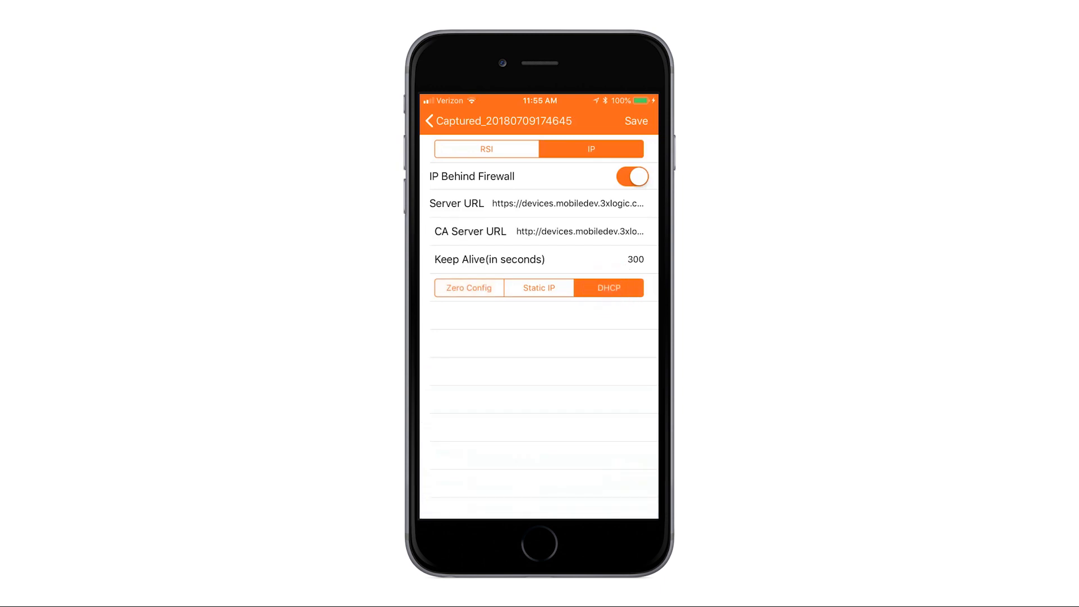
left_click(636, 122)
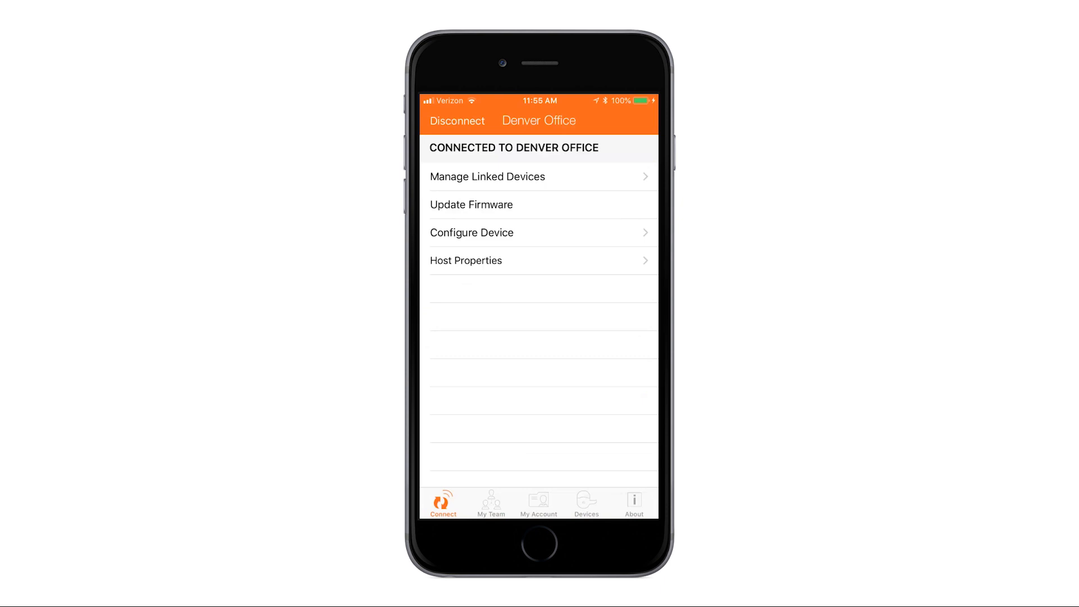
Step: Disconnect from Denver Office and add the flashing-red Schlage Lock LE as a new device
left_click(457, 121)
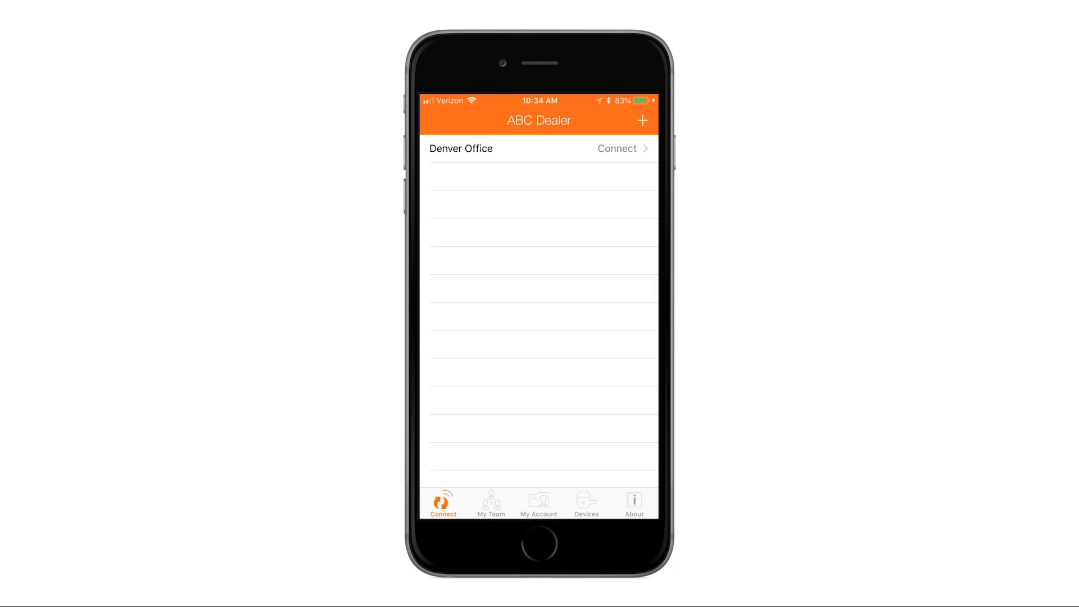
left_click(641, 120)
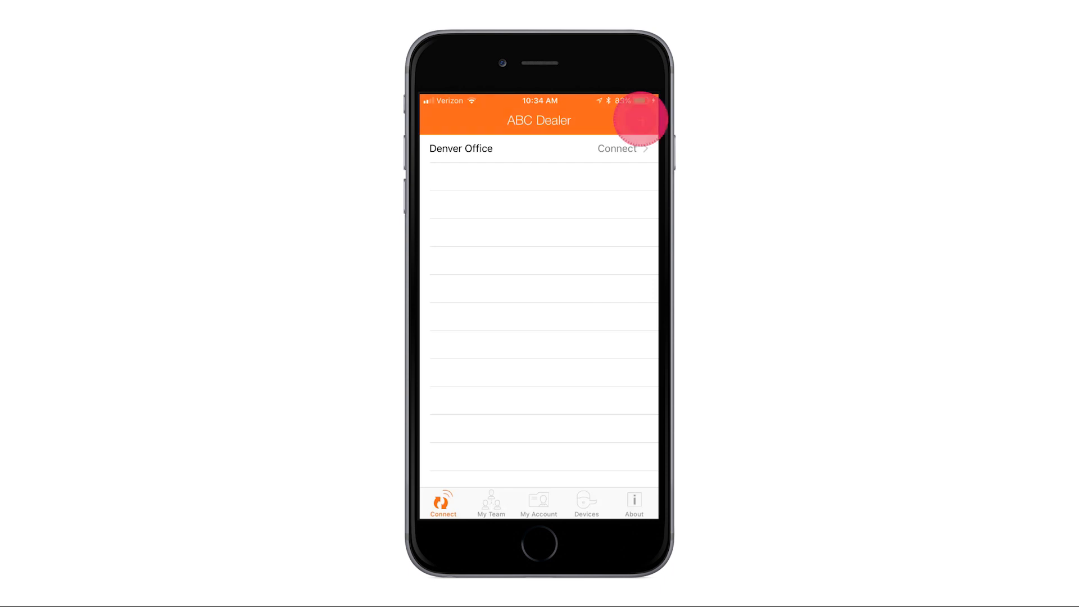
left_click(641, 119)
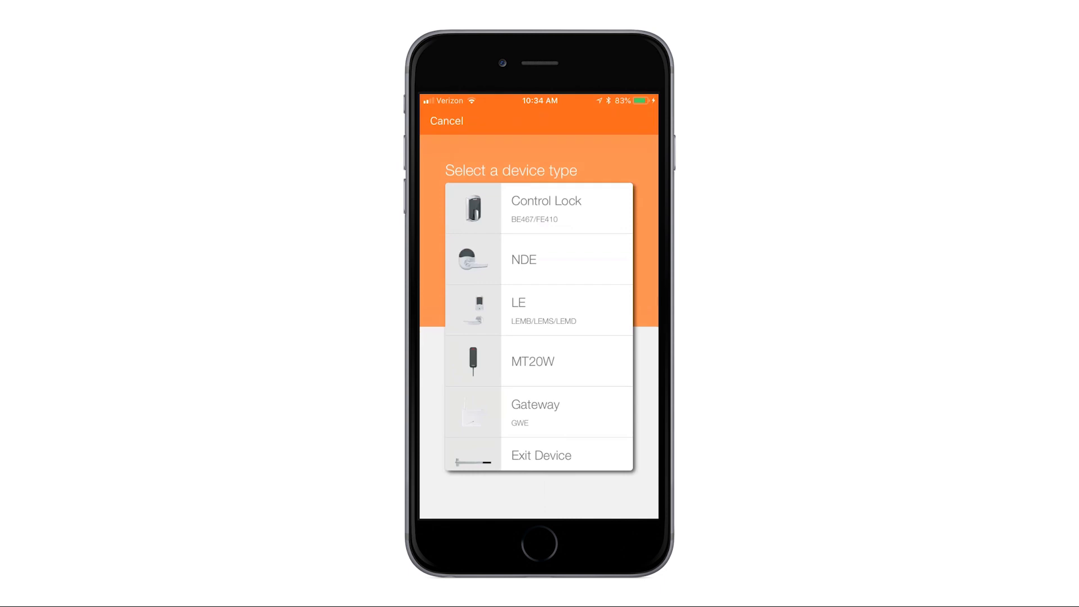
left_click(540, 309)
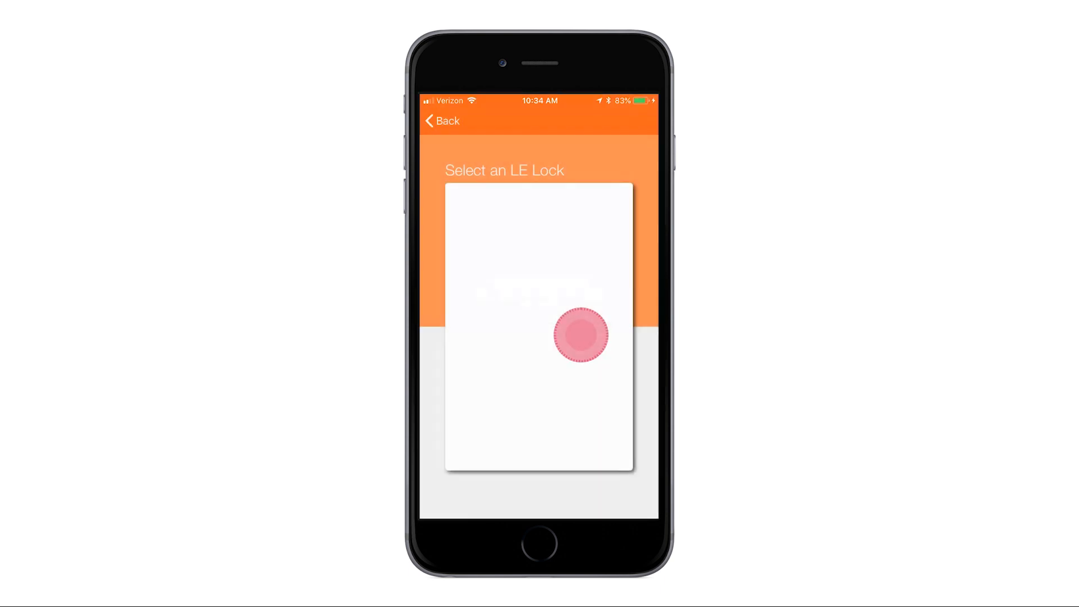
left_click(580, 335)
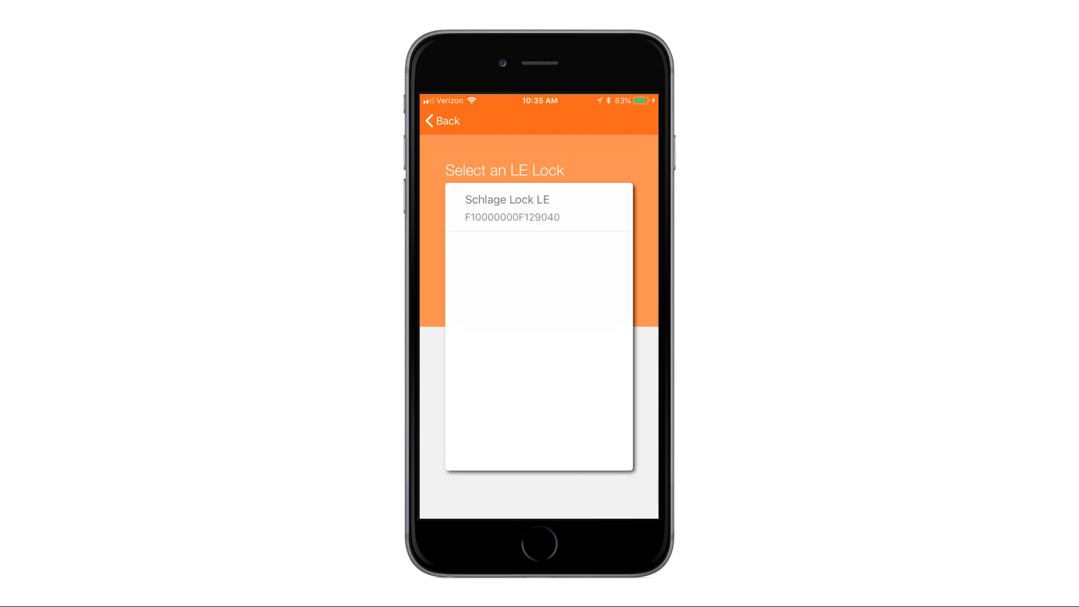
left_click(540, 208)
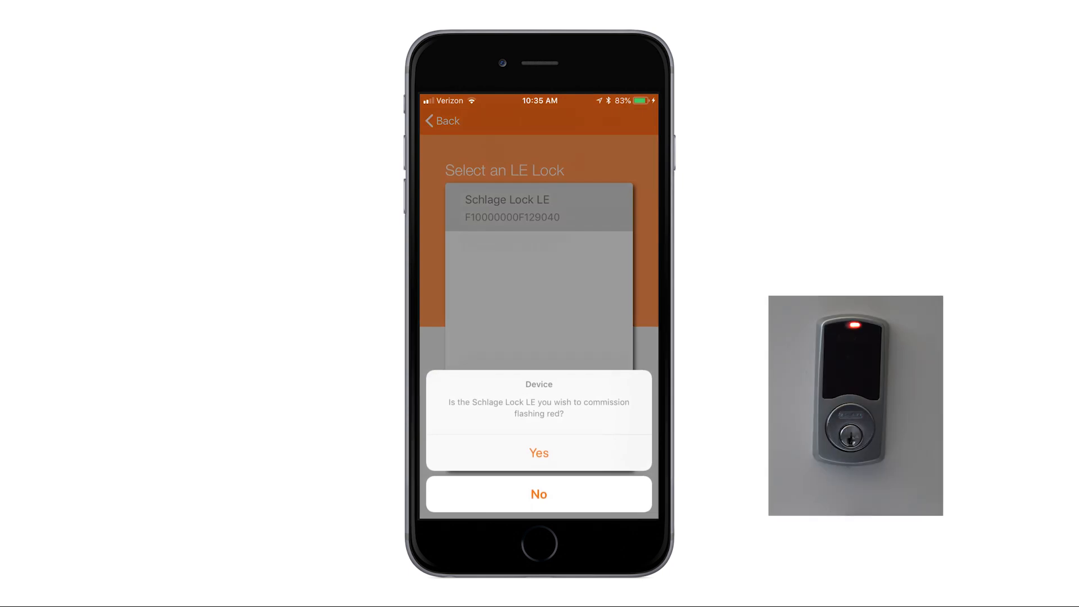
left_click(539, 453)
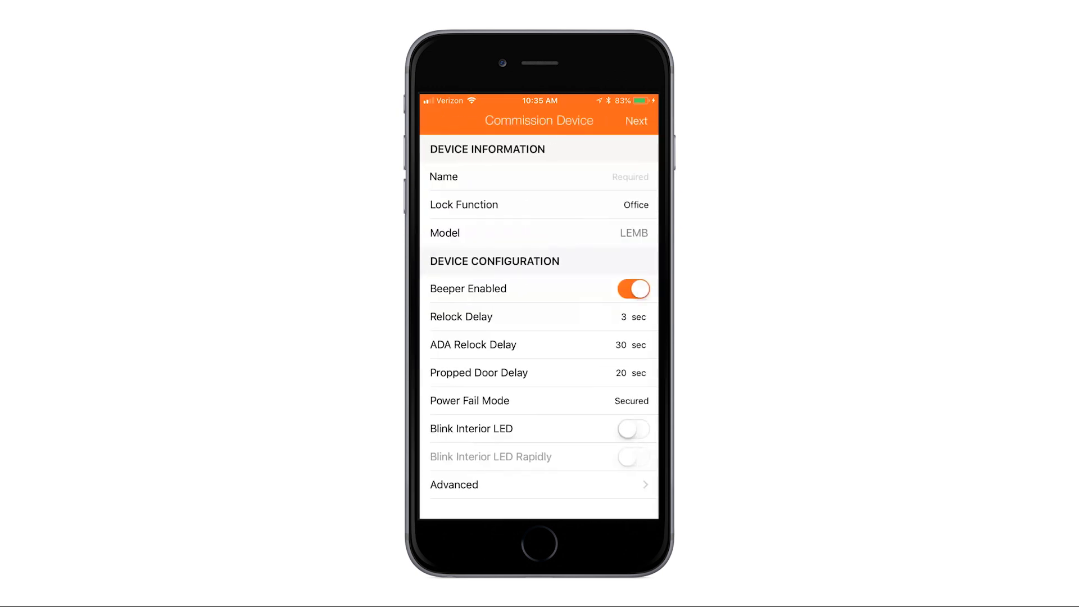
Step: Name the Schlage LE lock Storeroom and save its settings
type("Storeroo")
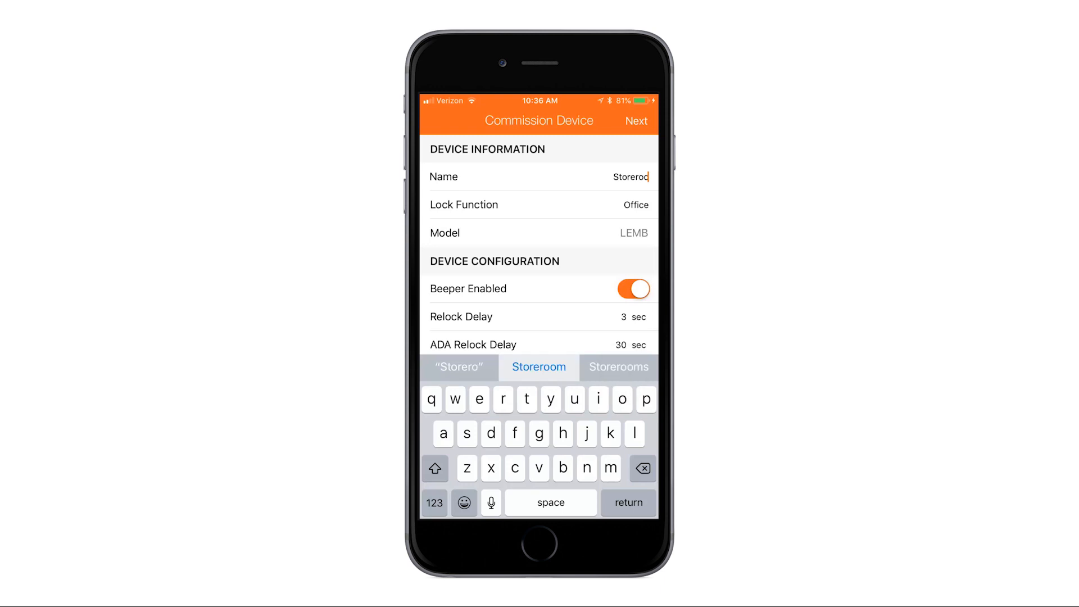
left_click(539, 367)
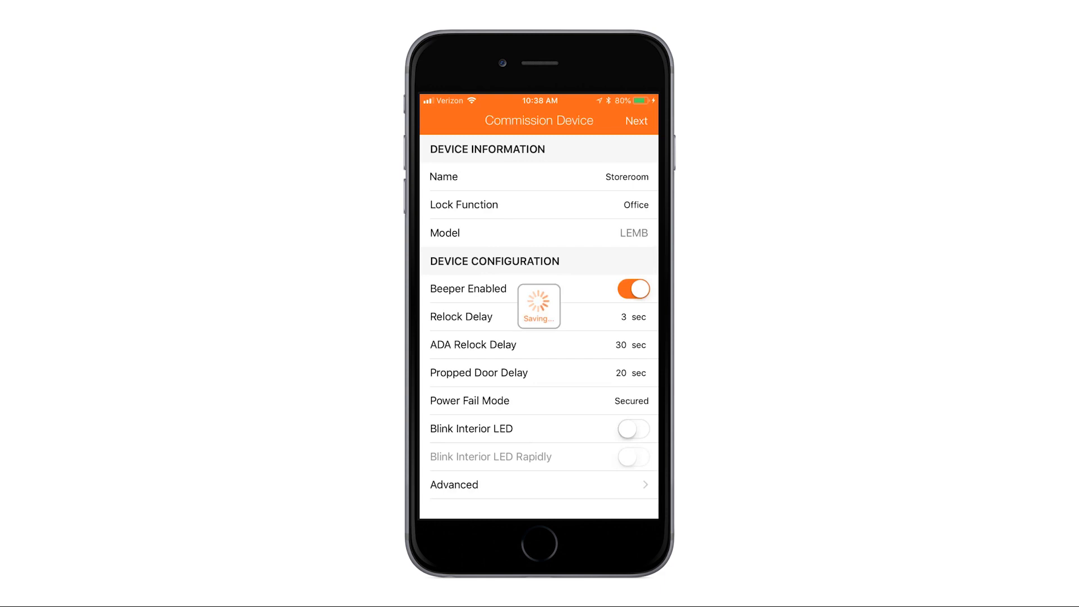
left_click(636, 121)
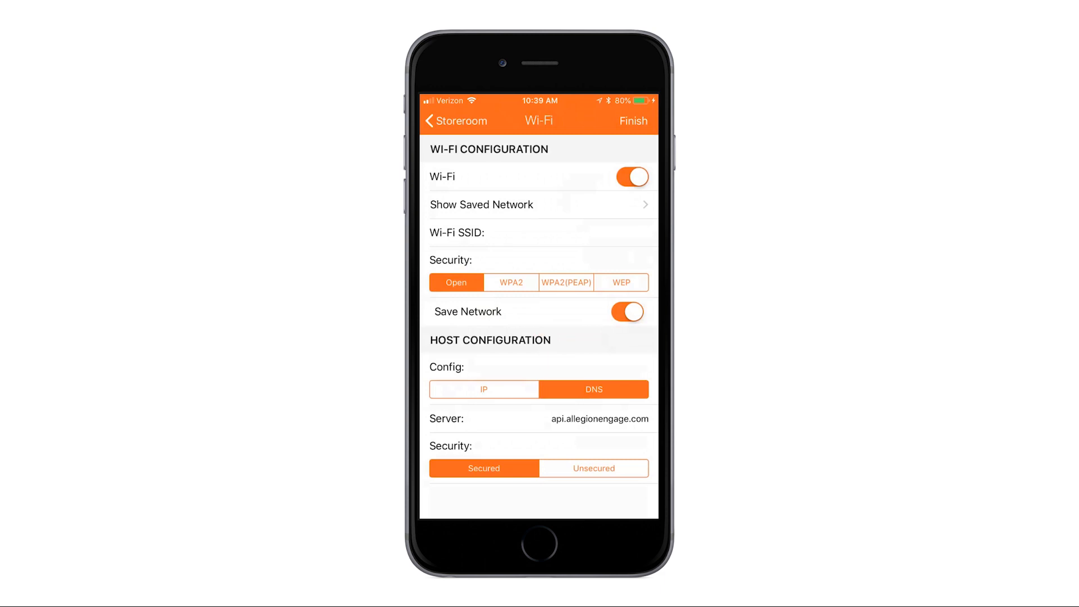
Step: Disable Wi-Fi on the Storeroom lock and finish its commissioning
left_click(632, 176)
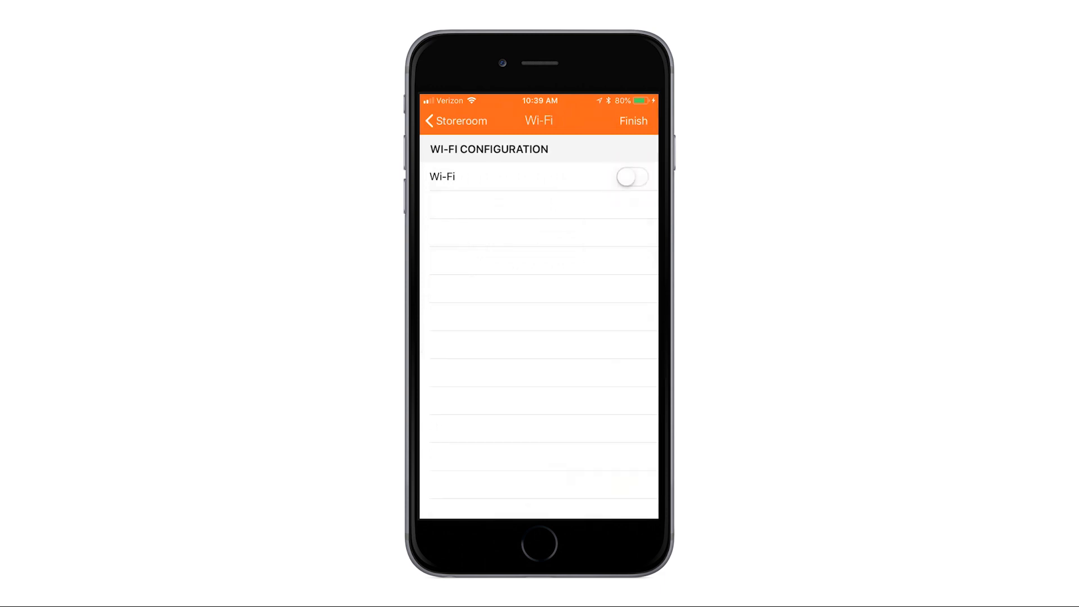
left_click(633, 122)
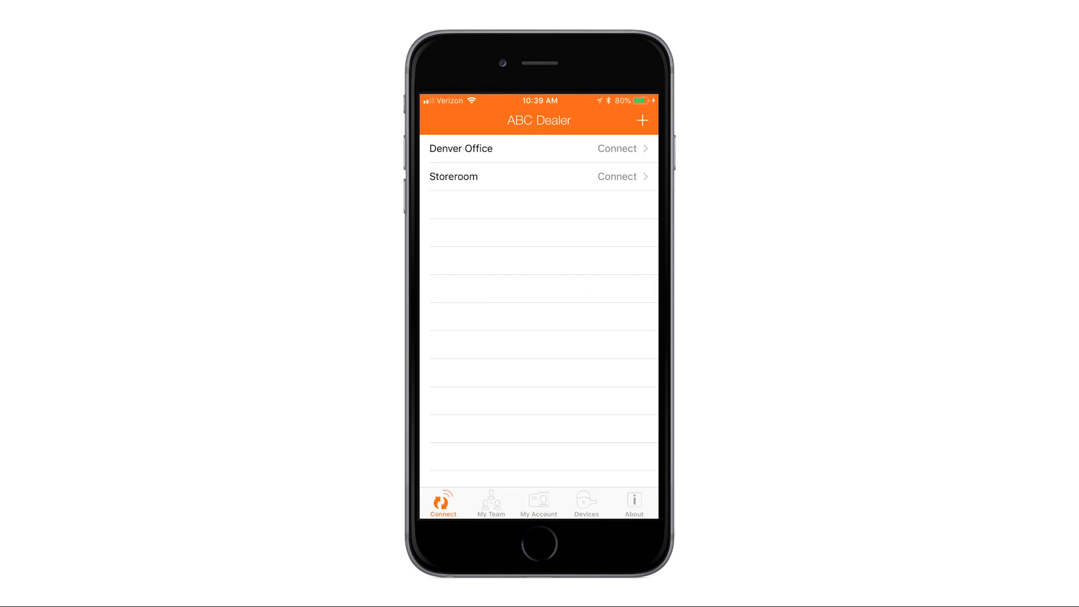
Step: Connect to Denver Office, add Storeroom : LE as a linked device, and dismiss the success alert
left_click(616, 148)
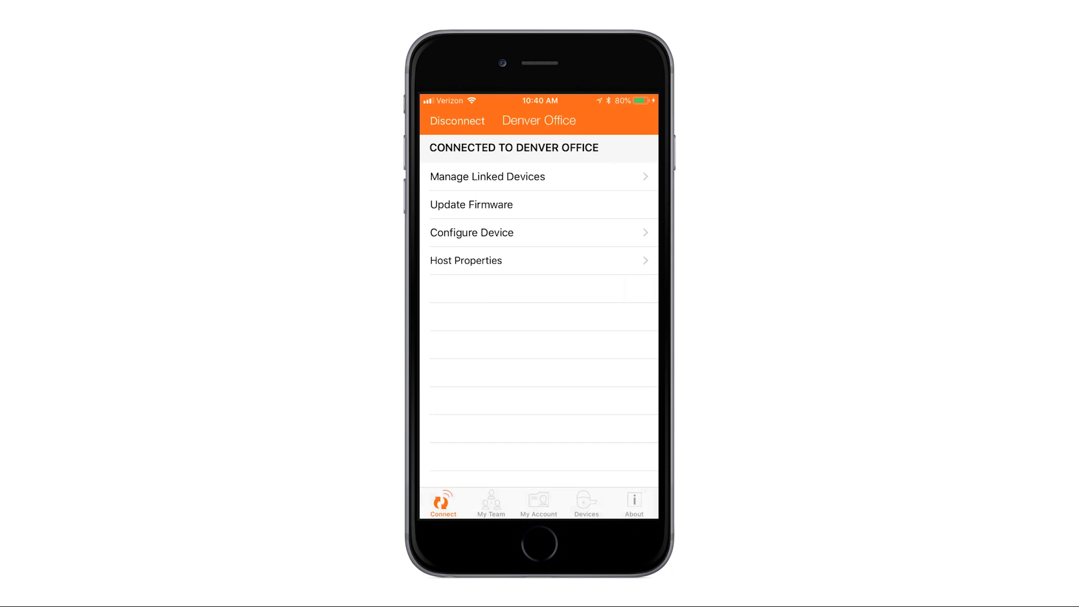
left_click(487, 176)
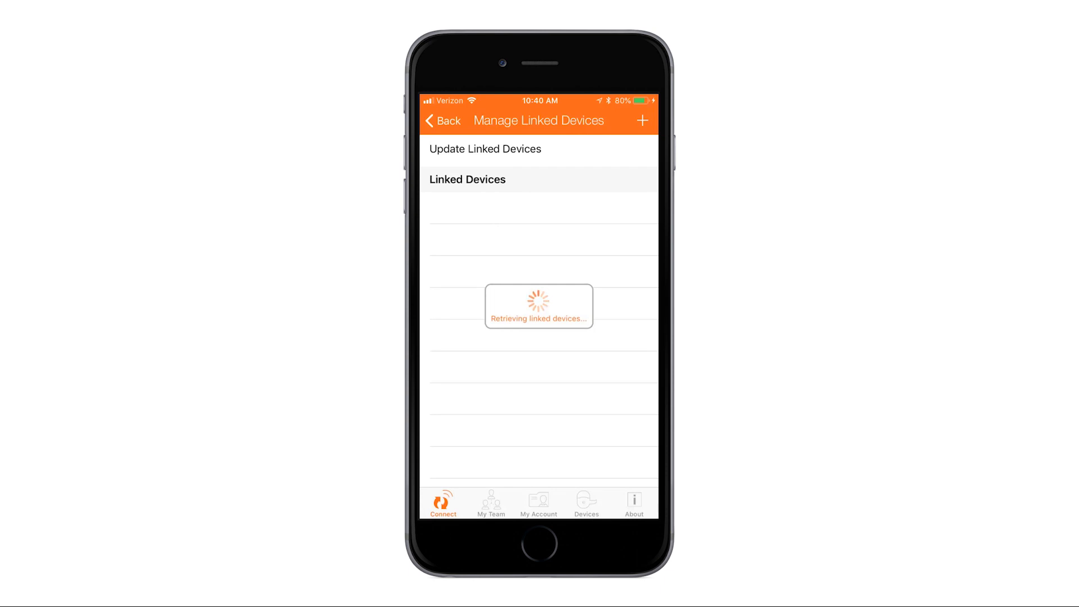
left_click(641, 120)
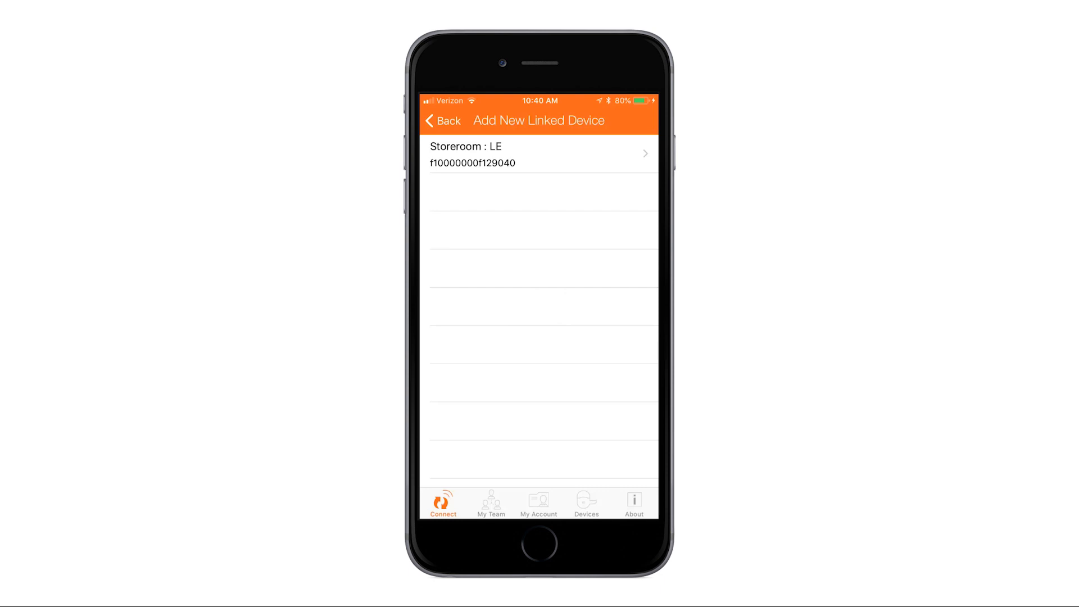
left_click(539, 154)
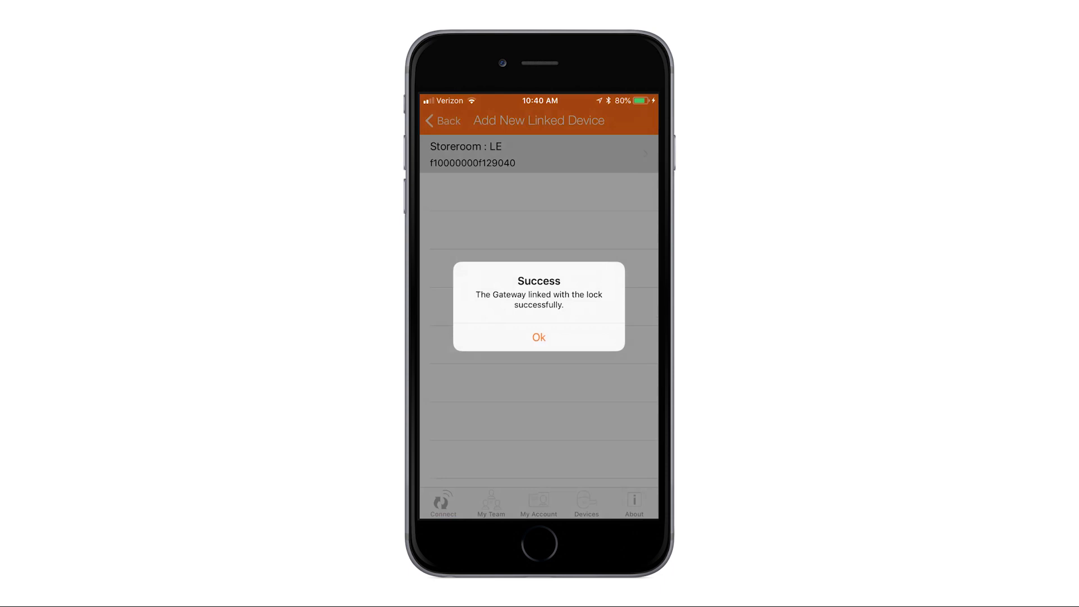
left_click(539, 337)
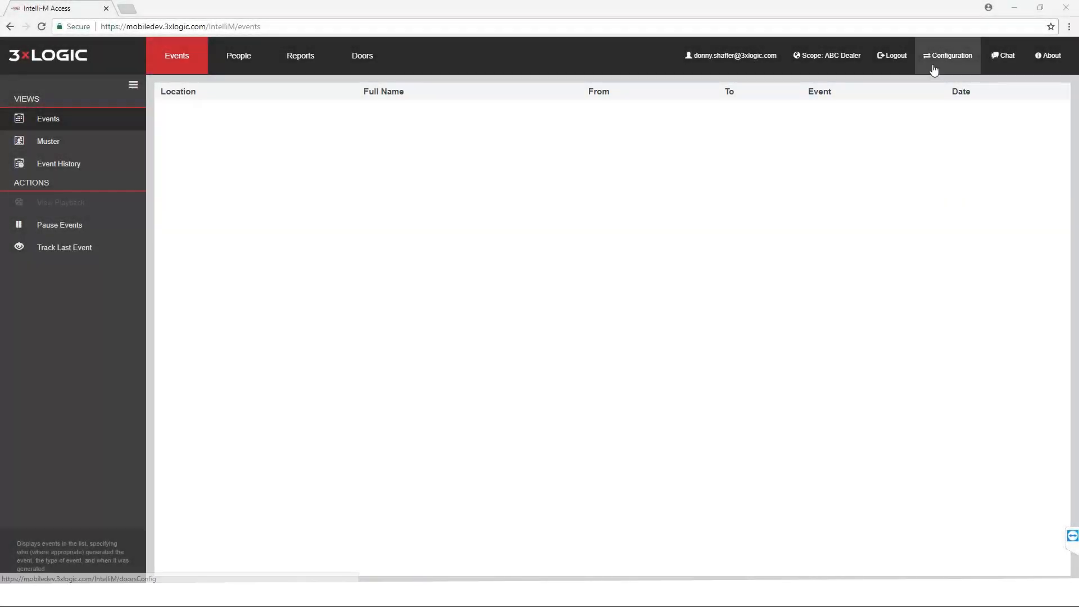
Step: Switch to the Configuration area to show the empty Doors list
left_click(952, 55)
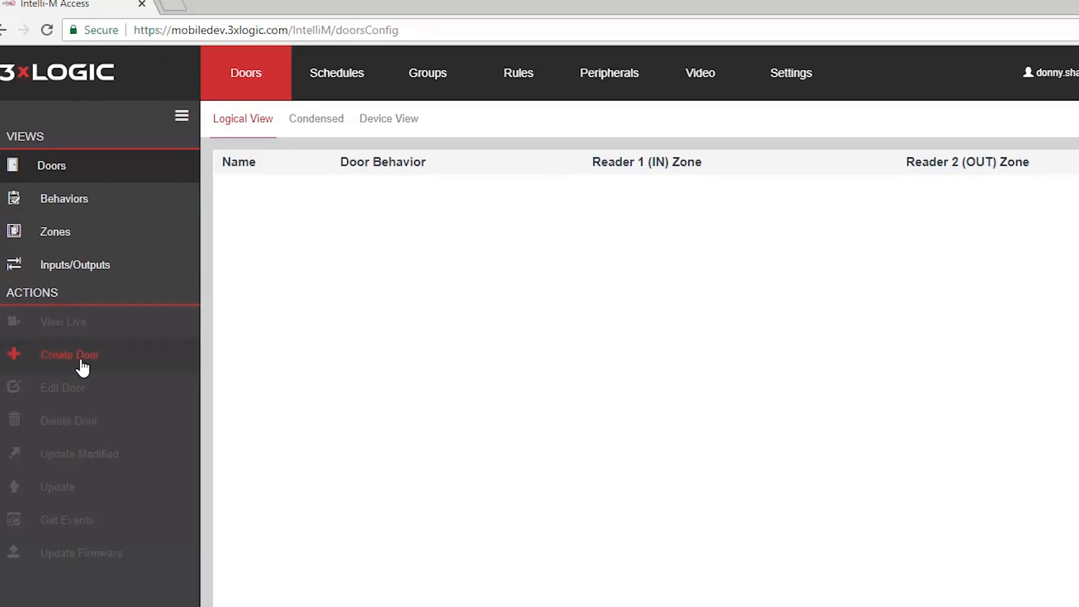
Step: Start a new Allegion Engage door on the Storeroom lock serial, named Storeroom
left_click(70, 355)
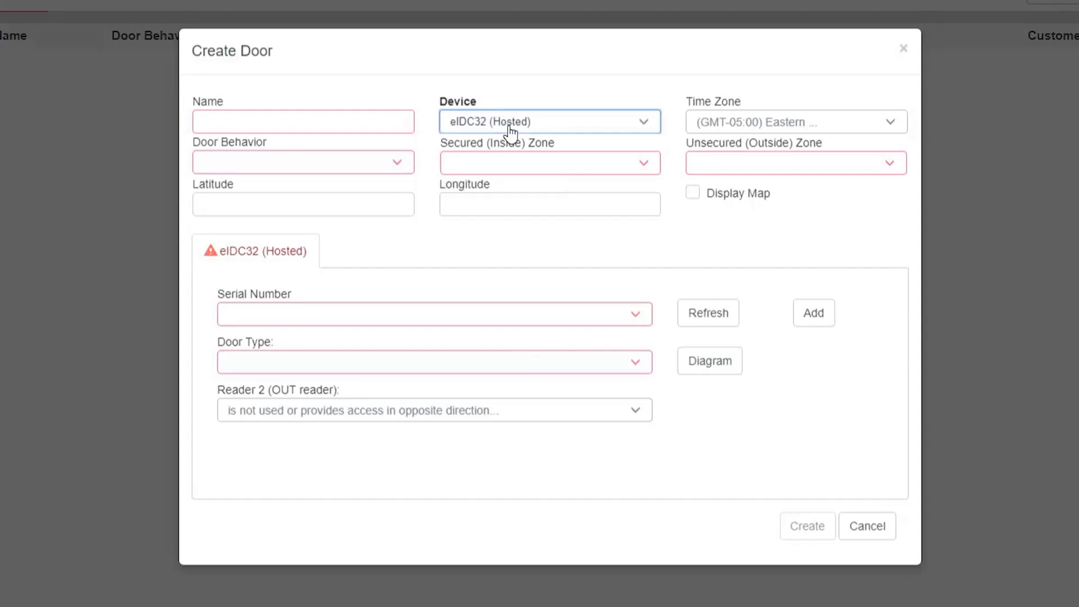
left_click(548, 122)
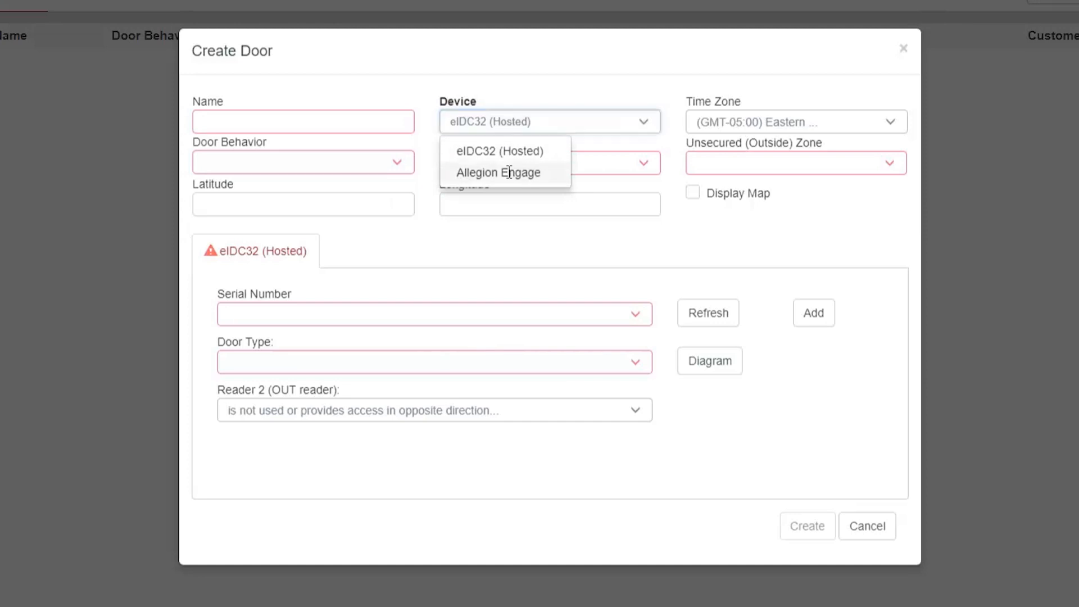
left_click(498, 172)
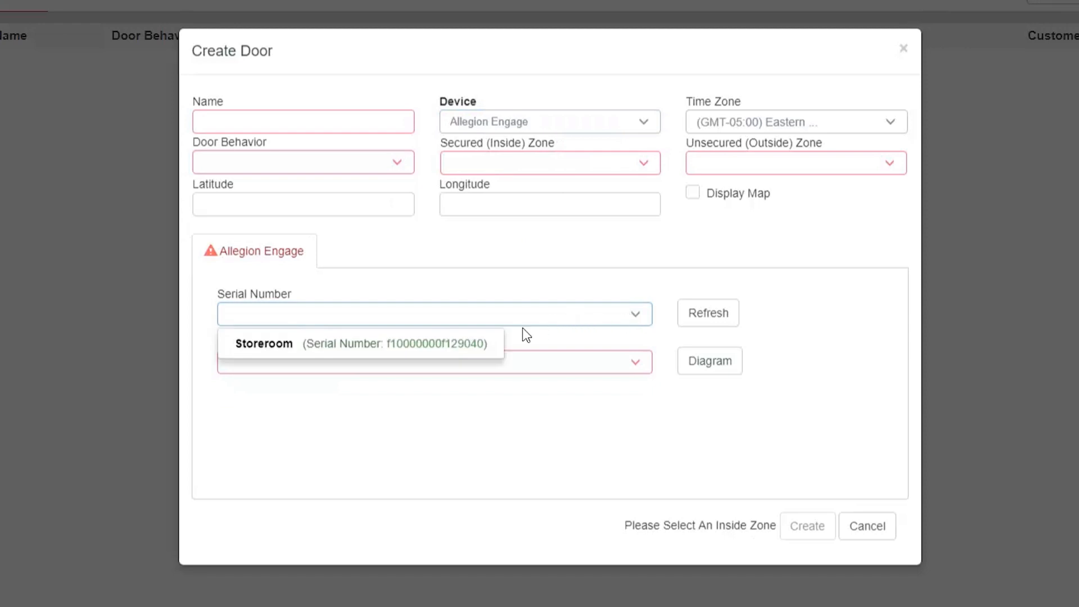
left_click(263, 344)
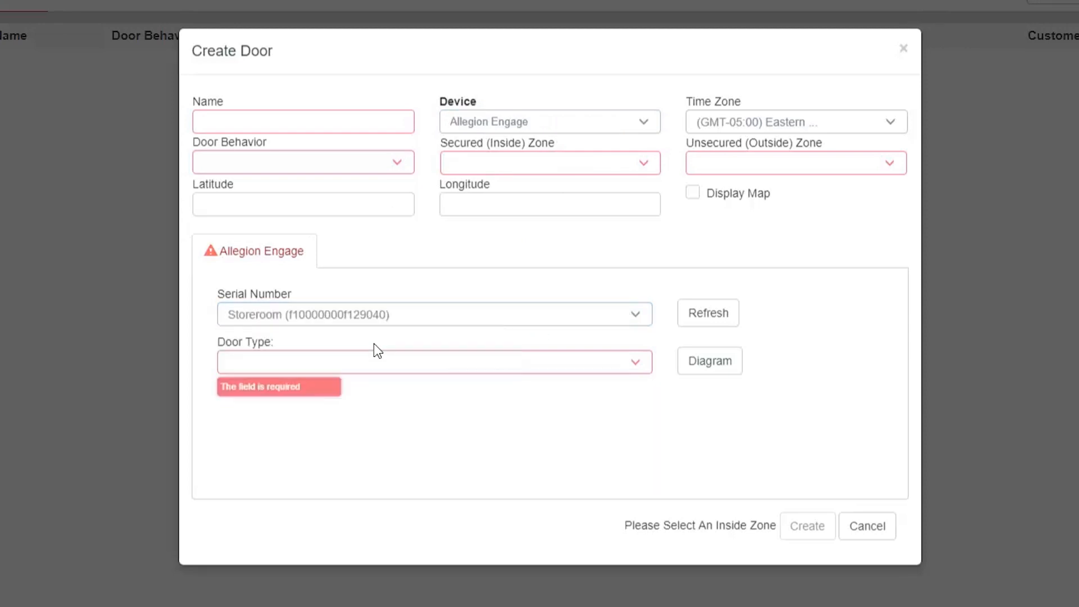
left_click(302, 121)
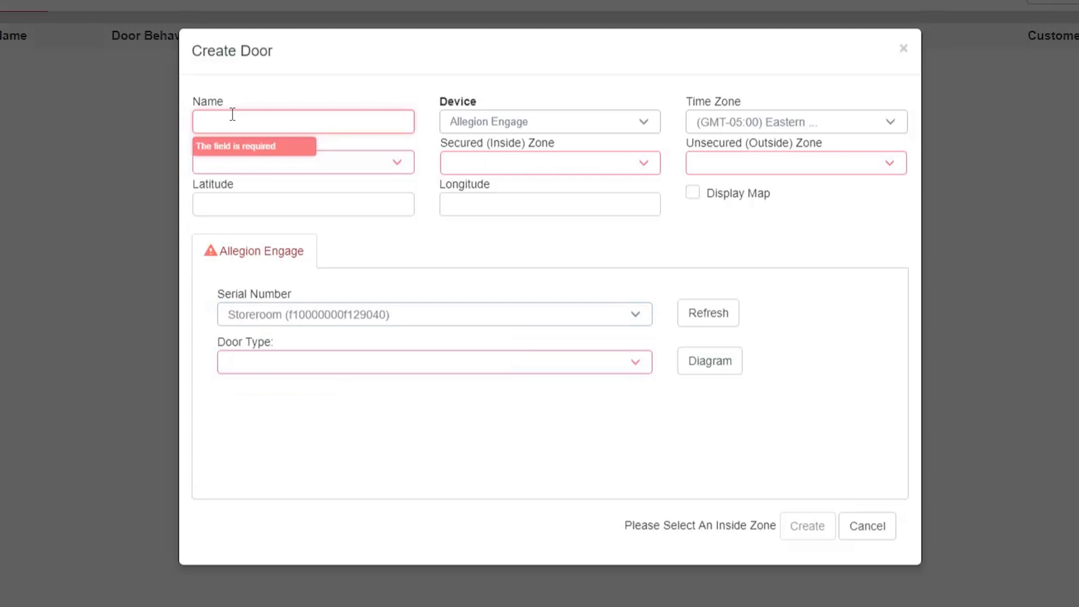
type("Storeroom")
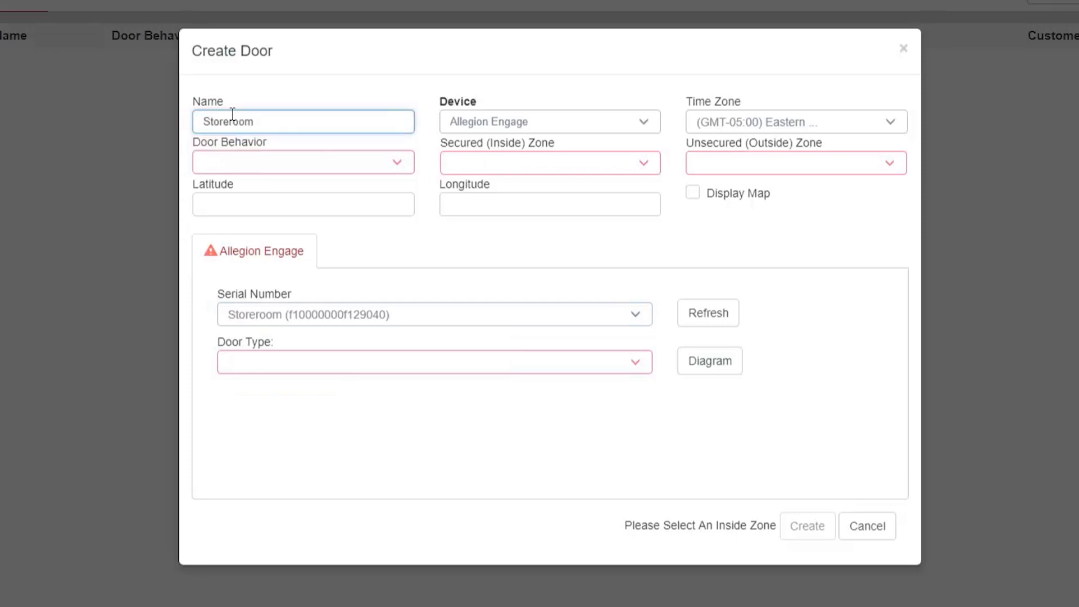
Step: Set Locked ABC Dealer behavior, Inside/Outside zones, Engage Fail Secure 5 Second Unlock type, and create the door
left_click(302, 162)
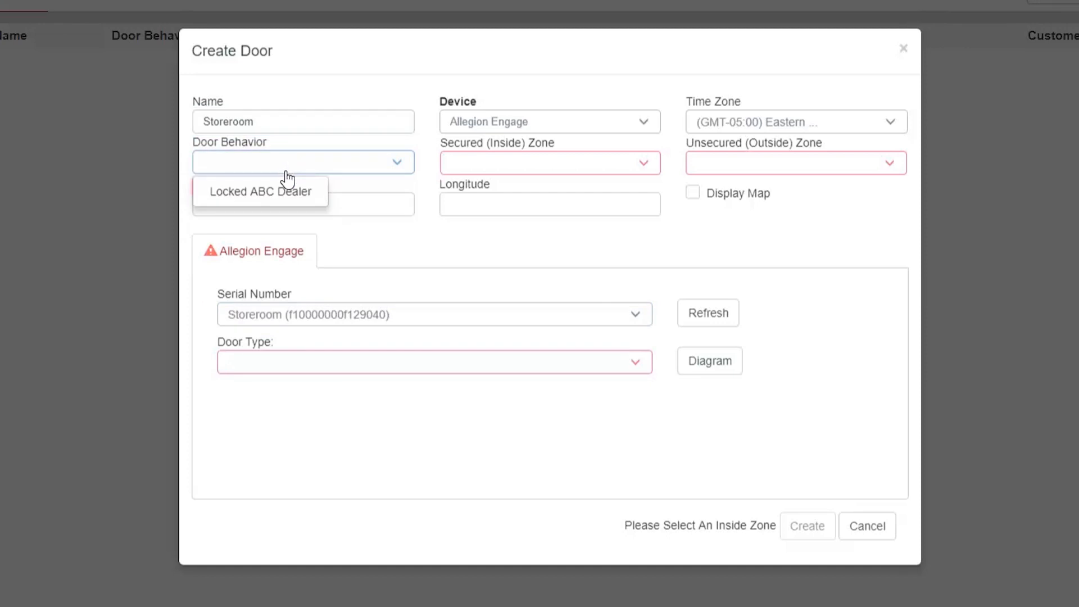
left_click(260, 191)
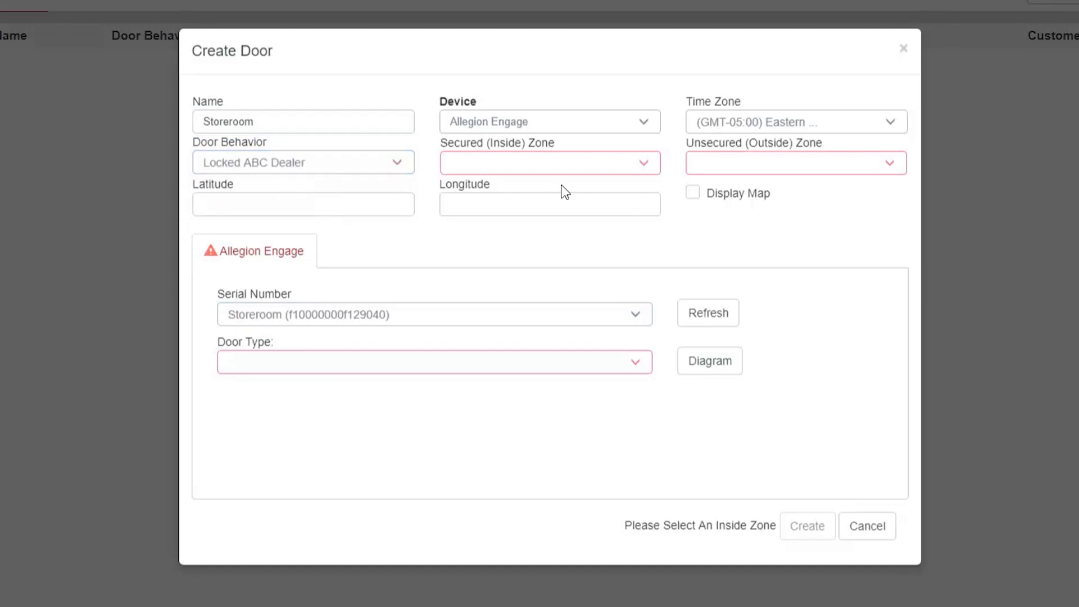
left_click(549, 163)
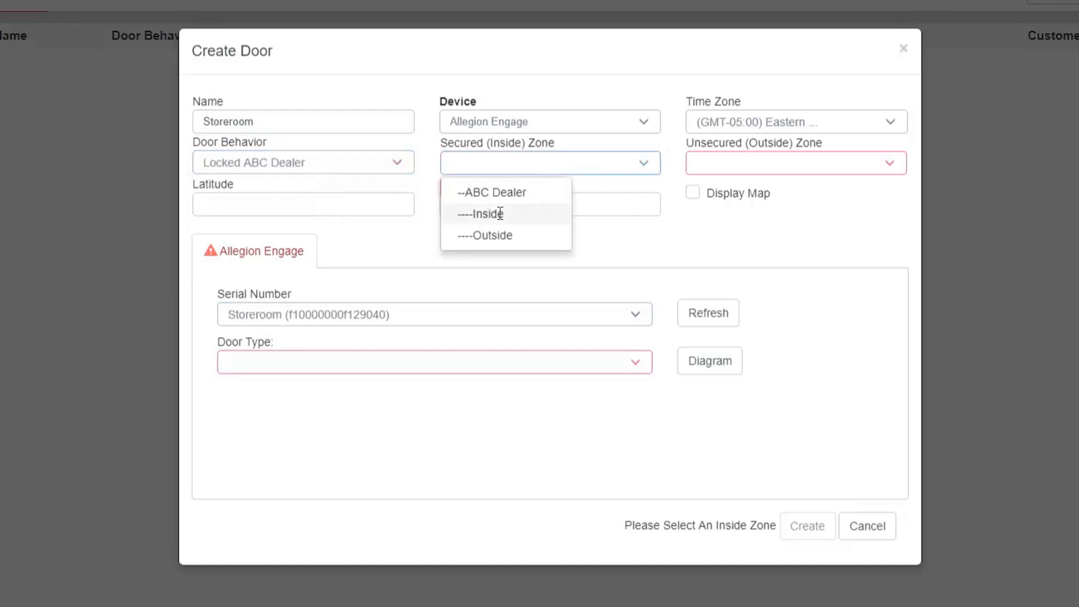
left_click(482, 214)
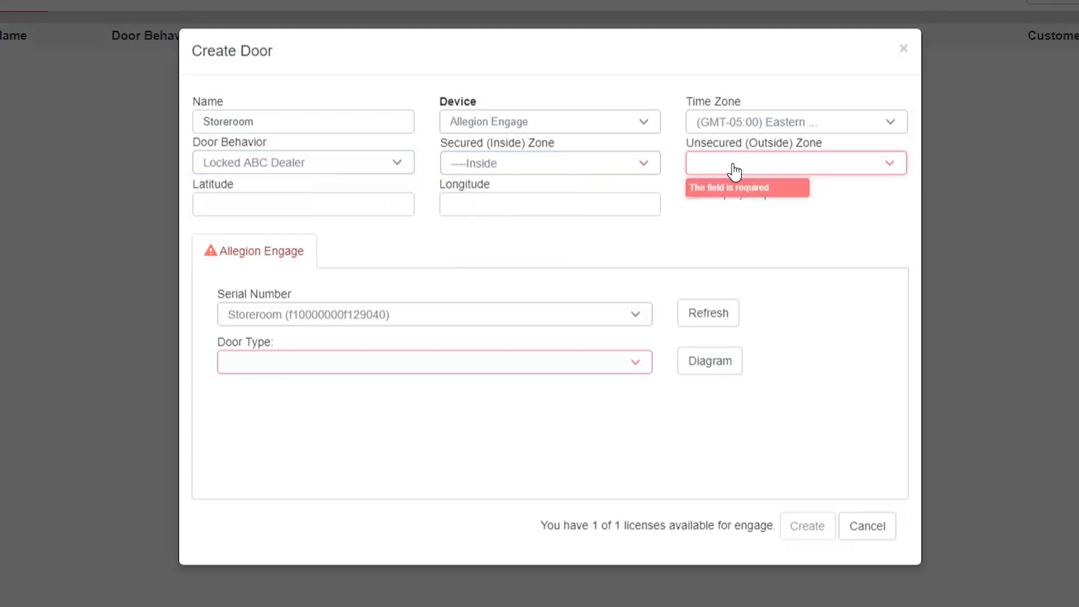
left_click(795, 163)
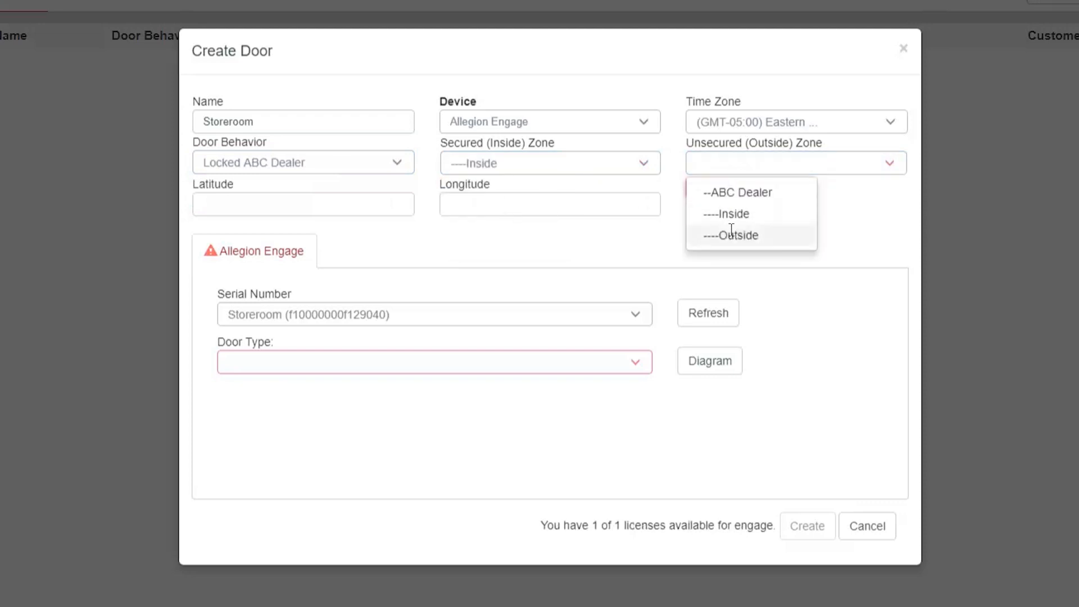
left_click(735, 235)
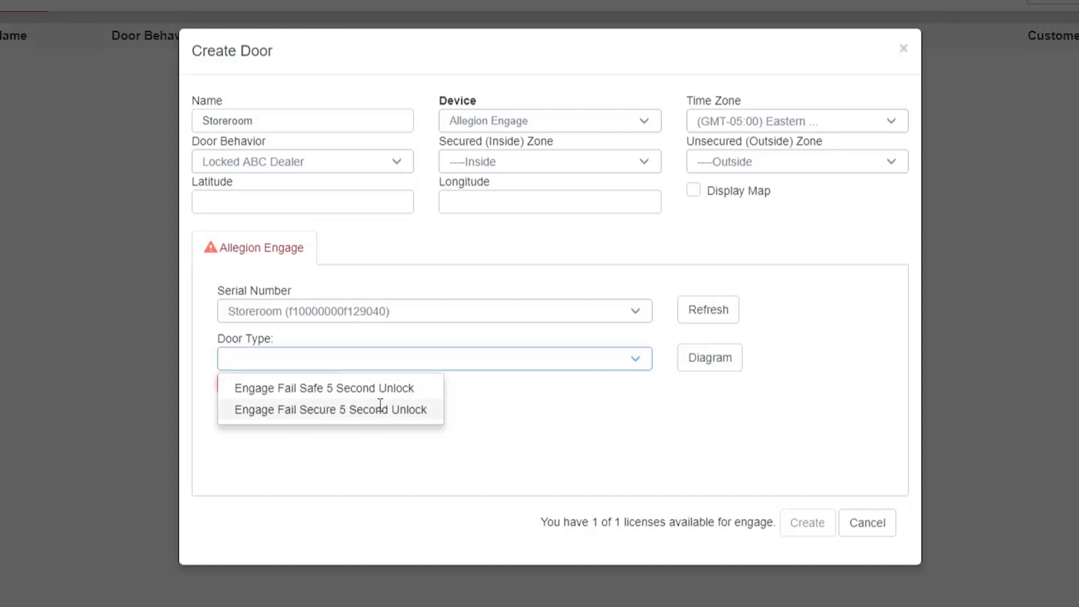
left_click(330, 410)
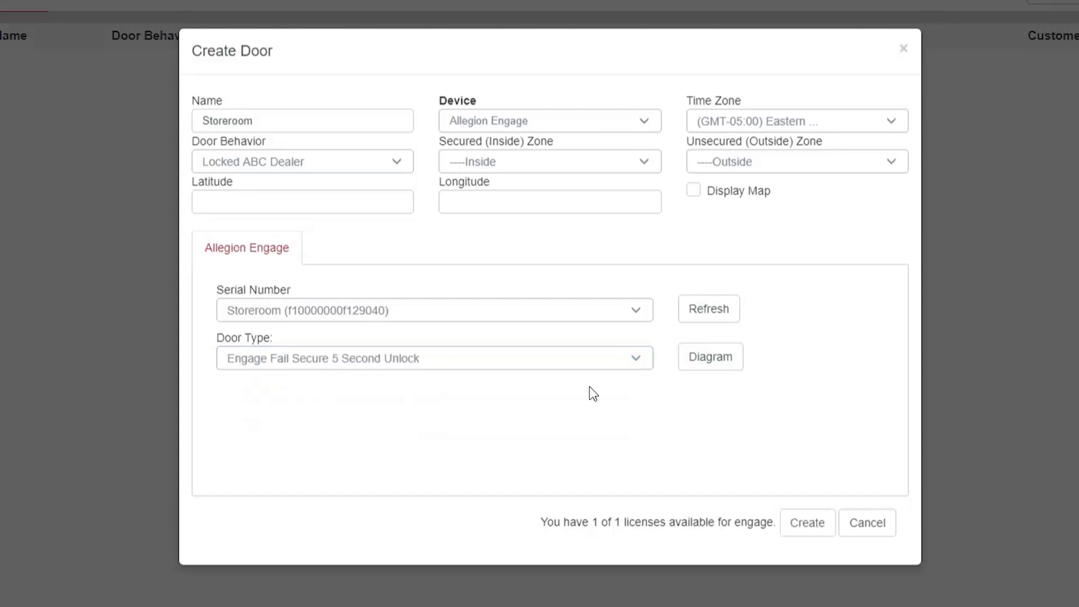
mouse_move(757, 508)
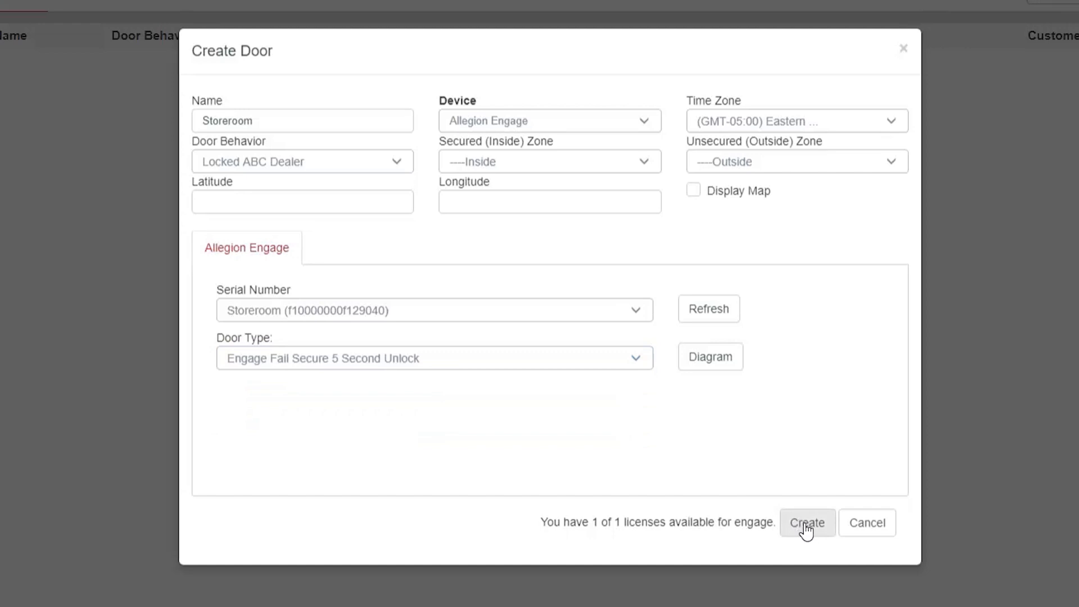
mouse_move(539, 534)
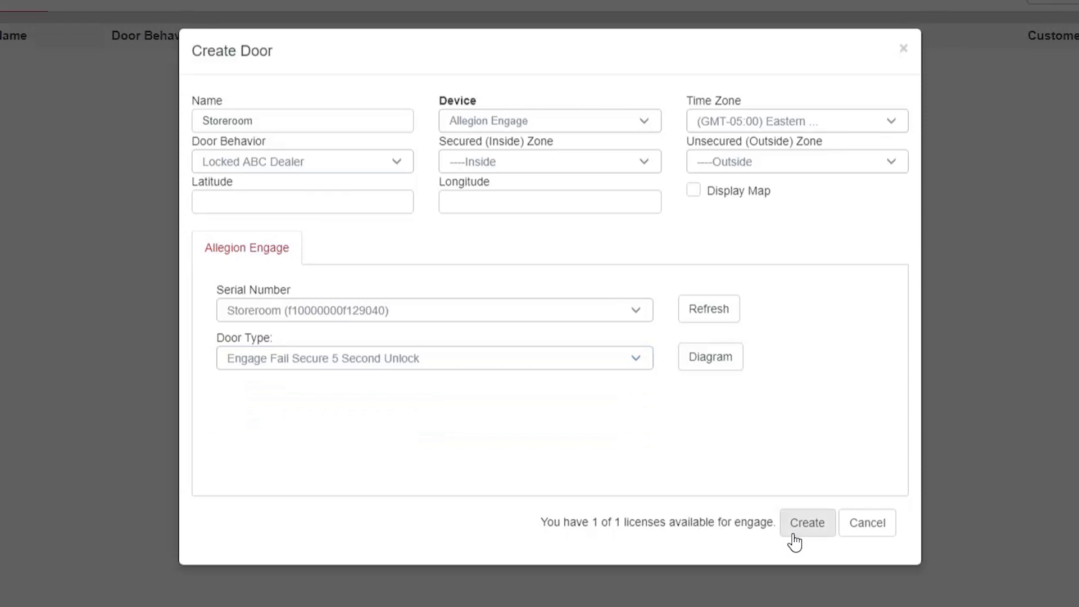
left_click(807, 523)
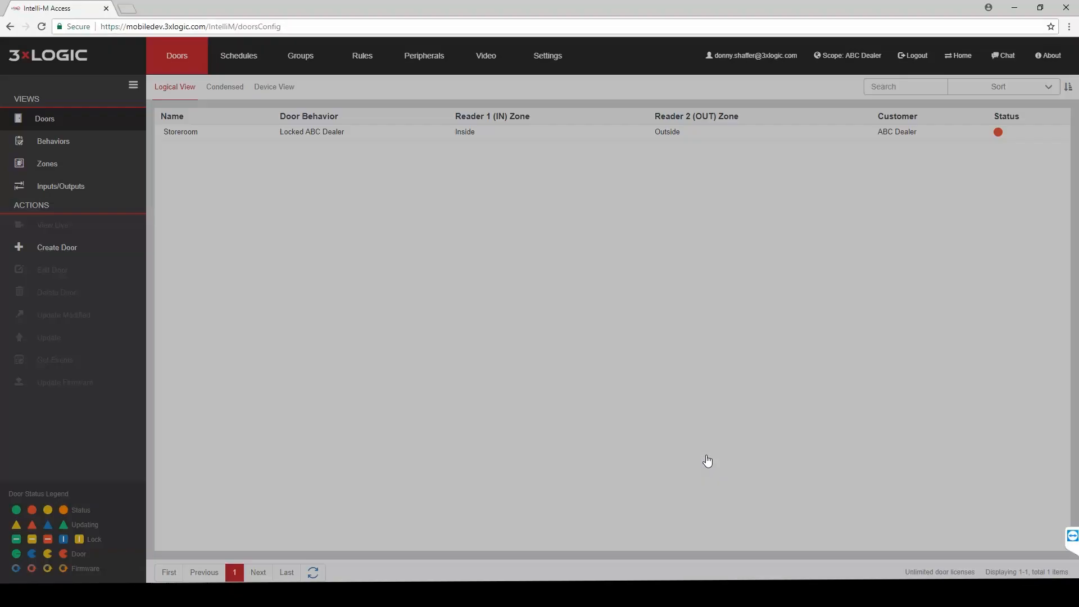
mouse_move(699, 444)
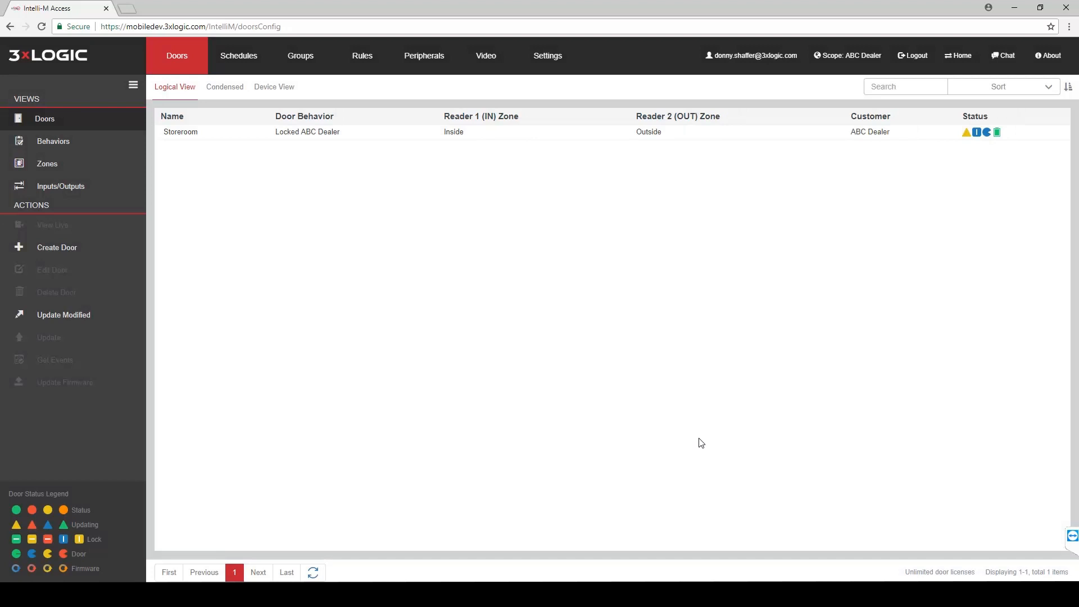
mouse_move(720, 181)
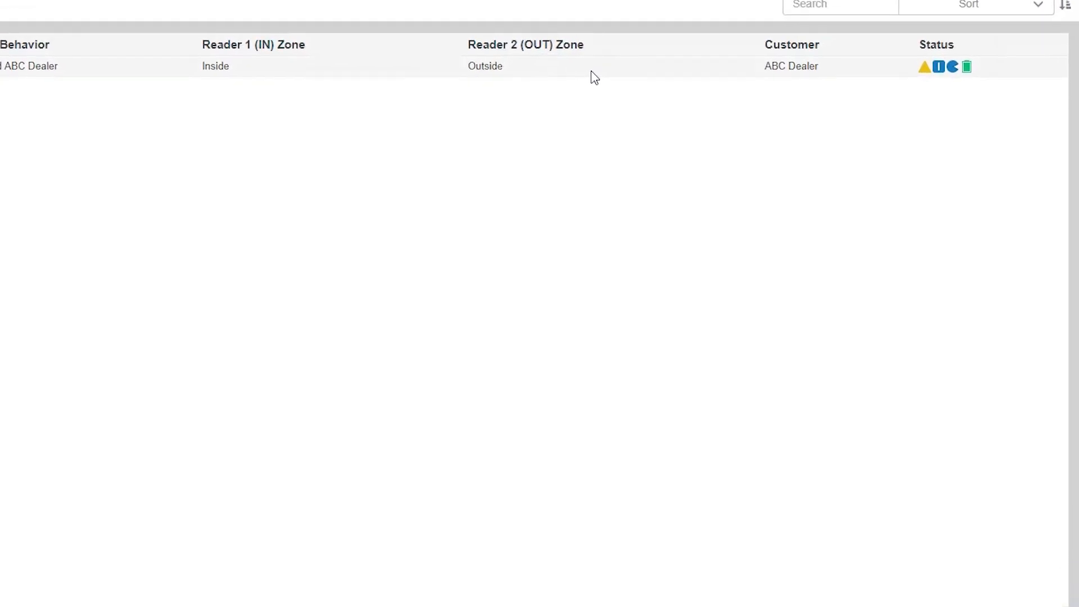
Step: Push an update to the Storeroom door from its context menu in the doors list
right_click(595, 65)
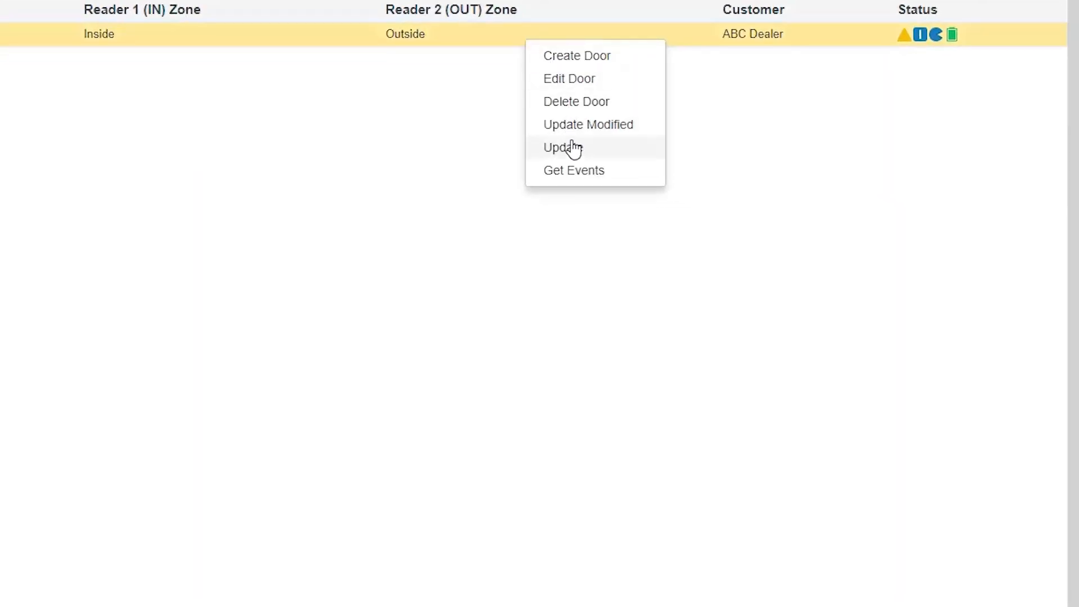
left_click(562, 147)
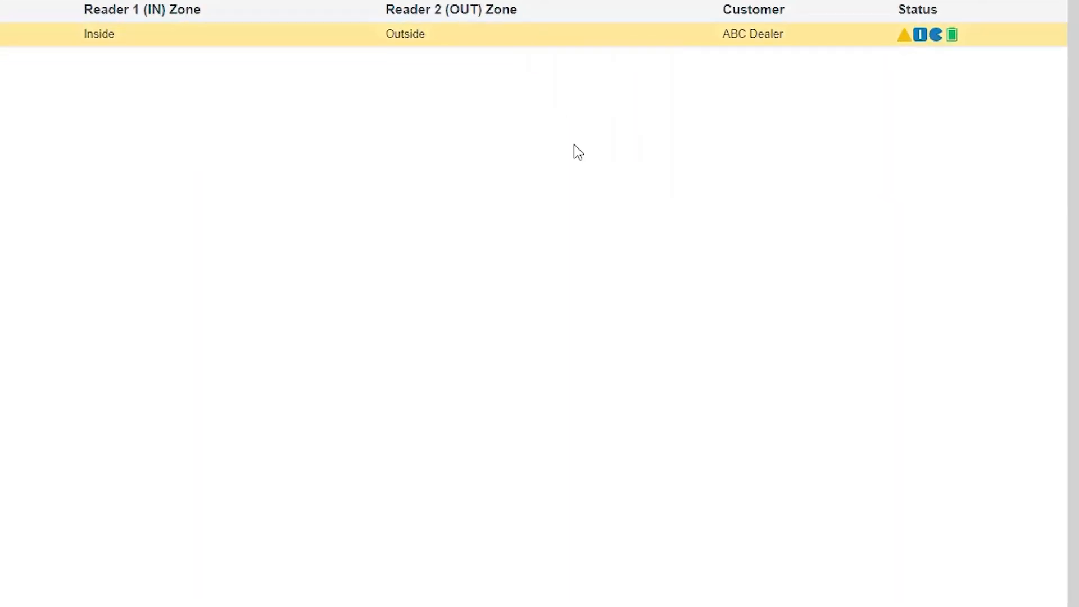